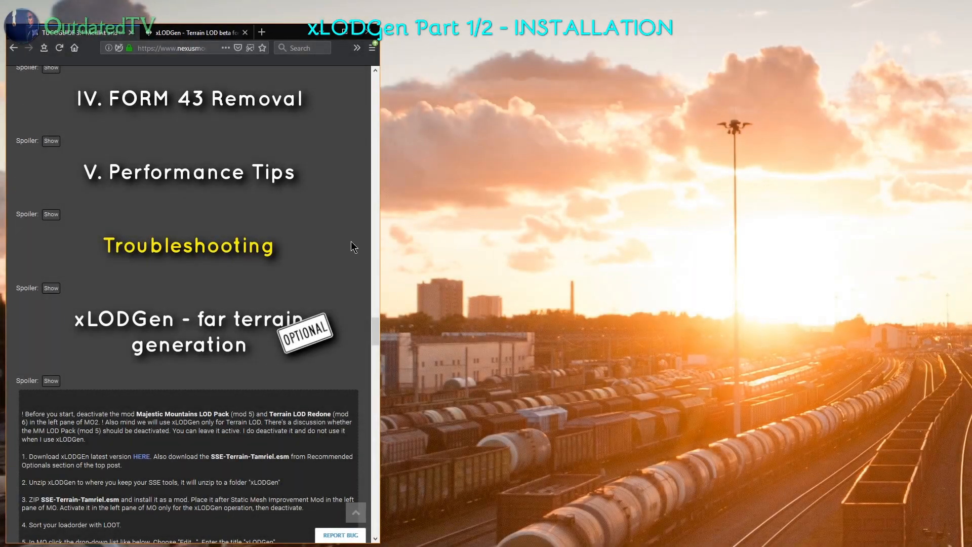
mouse_move(716, 418)
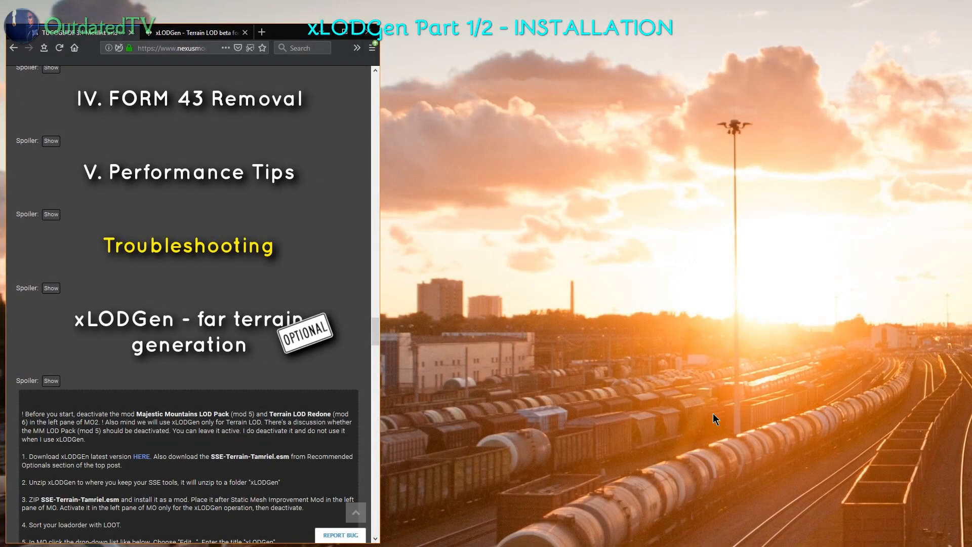
mouse_move(752, 473)
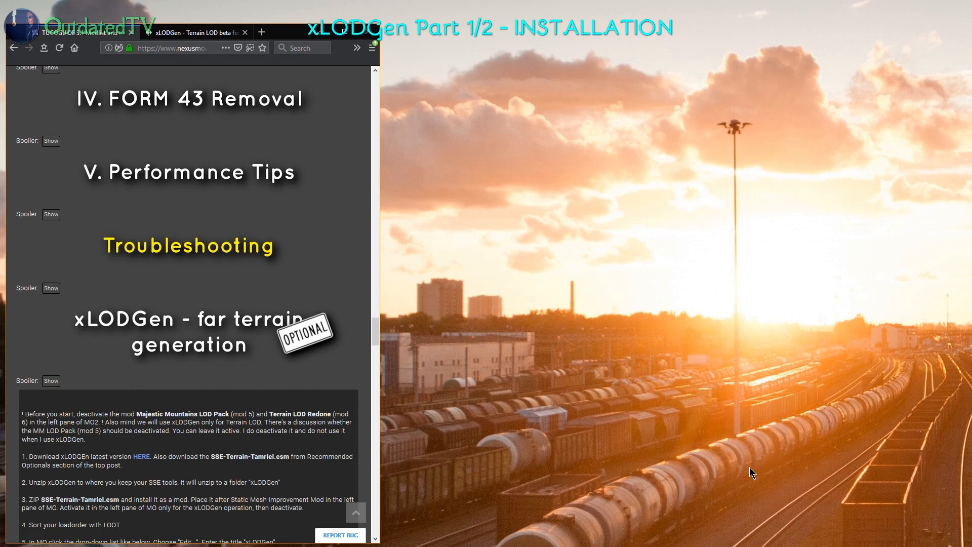
mouse_move(119, 248)
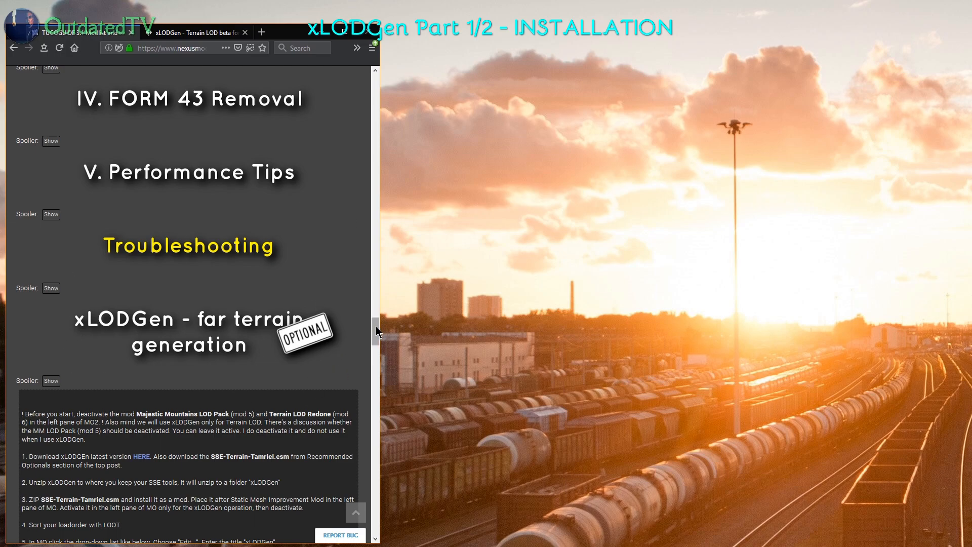
- Scroll the xLODGen forum post past the Majestic Mountains LOD PACK and Terrain Lod Redone links
scroll(down, 3)
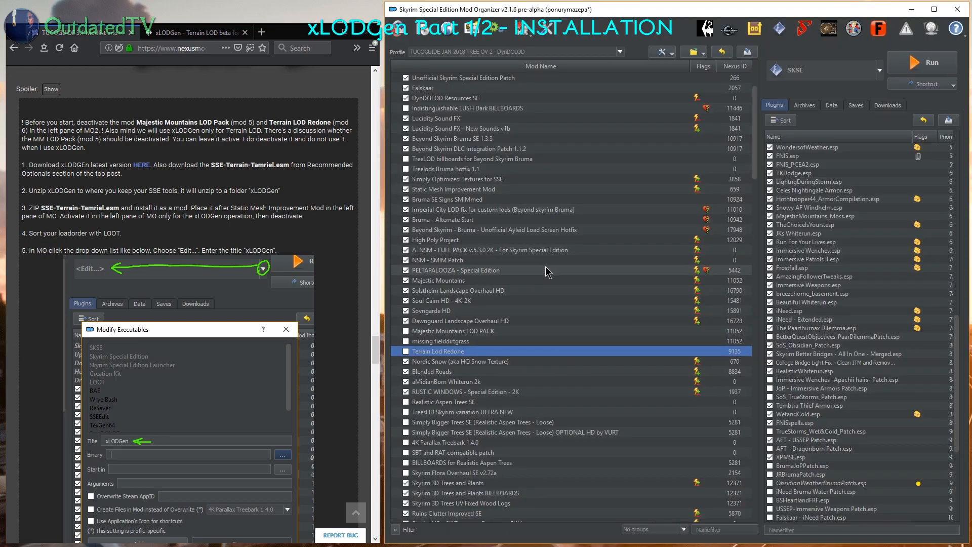
mouse_move(574, 363)
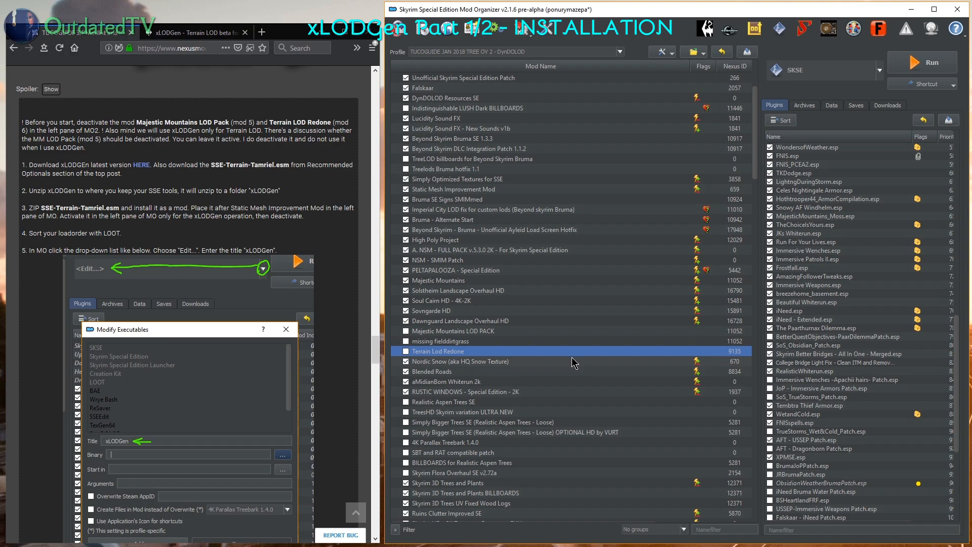
click(453, 330)
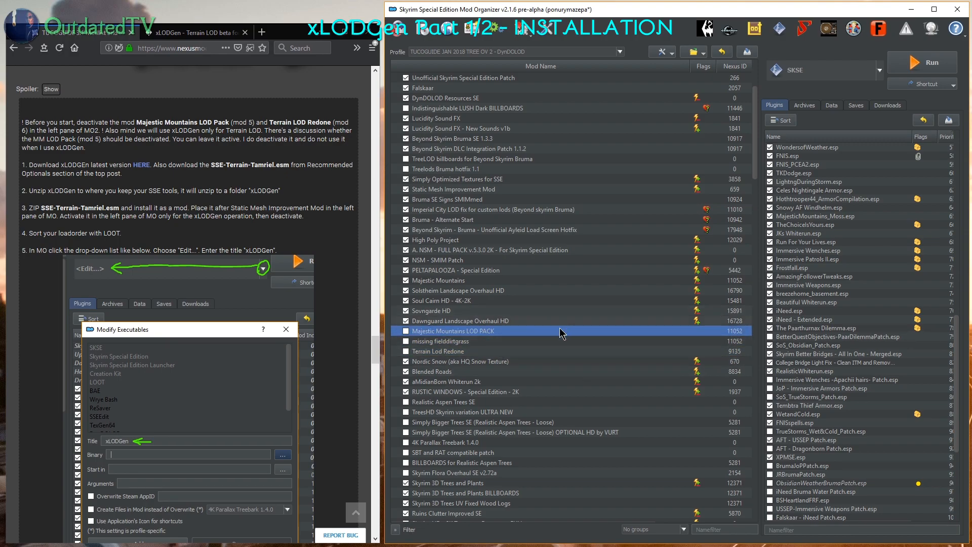
mouse_move(477, 325)
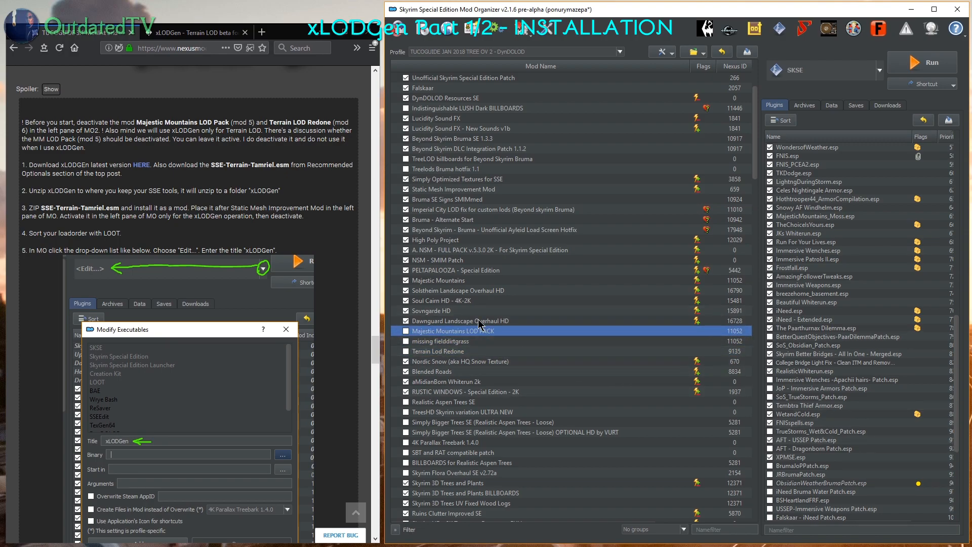
mouse_move(621, 359)
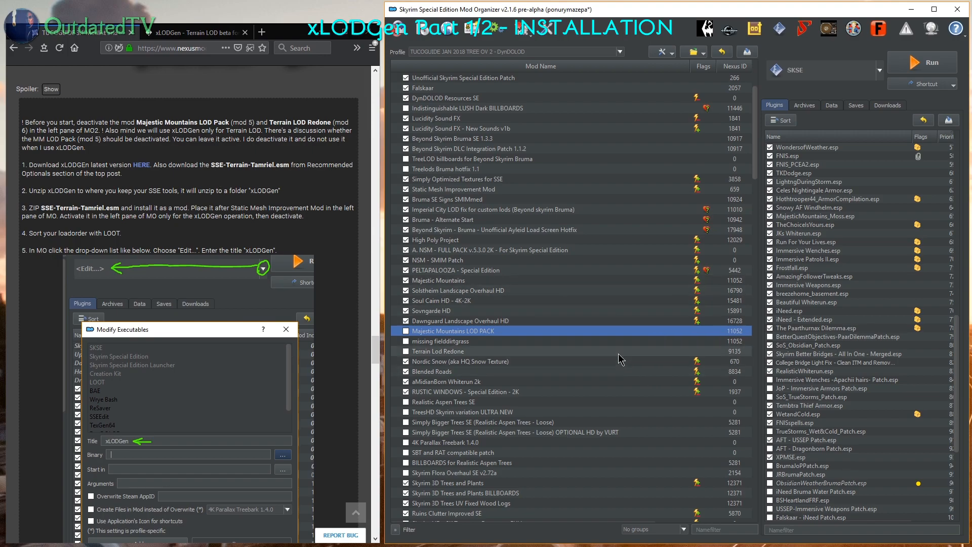
mouse_move(818, 351)
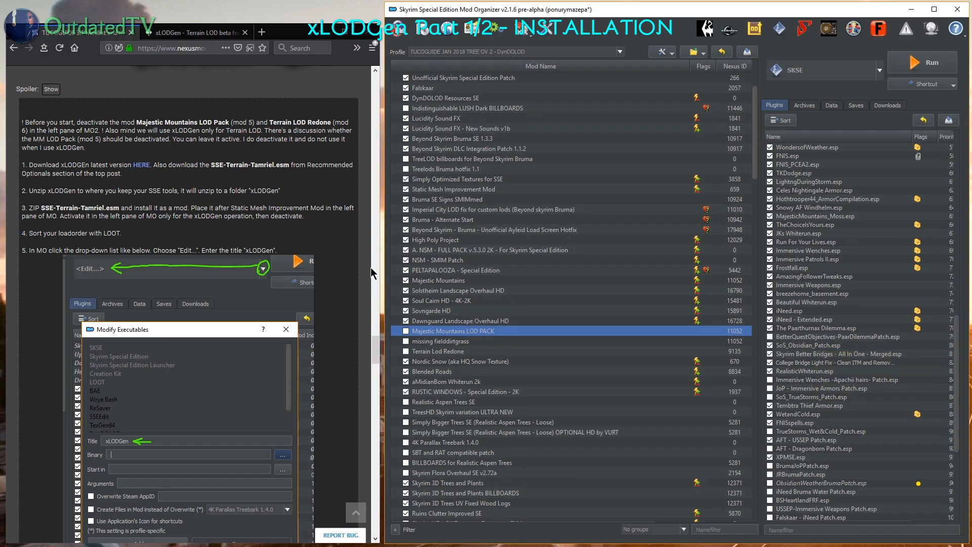
mouse_move(496, 363)
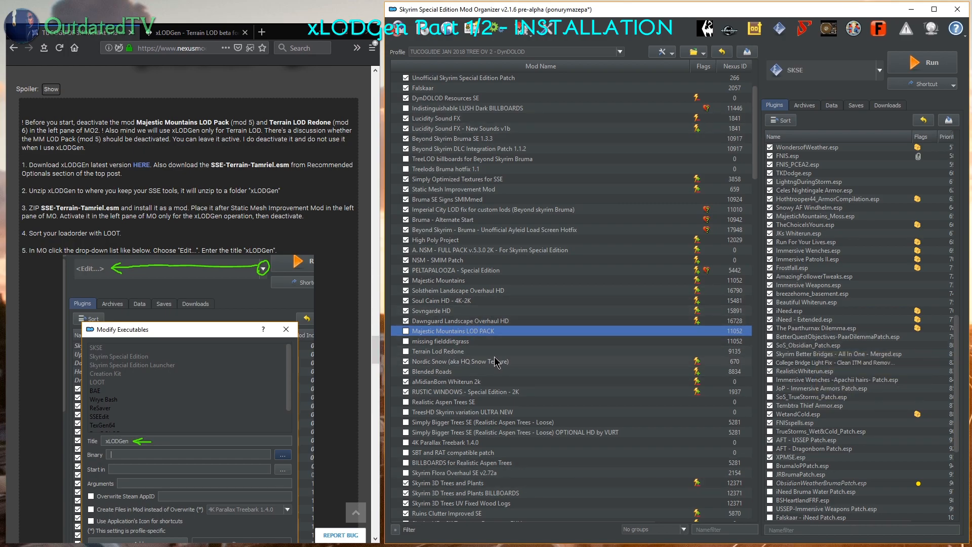
mouse_move(459, 284)
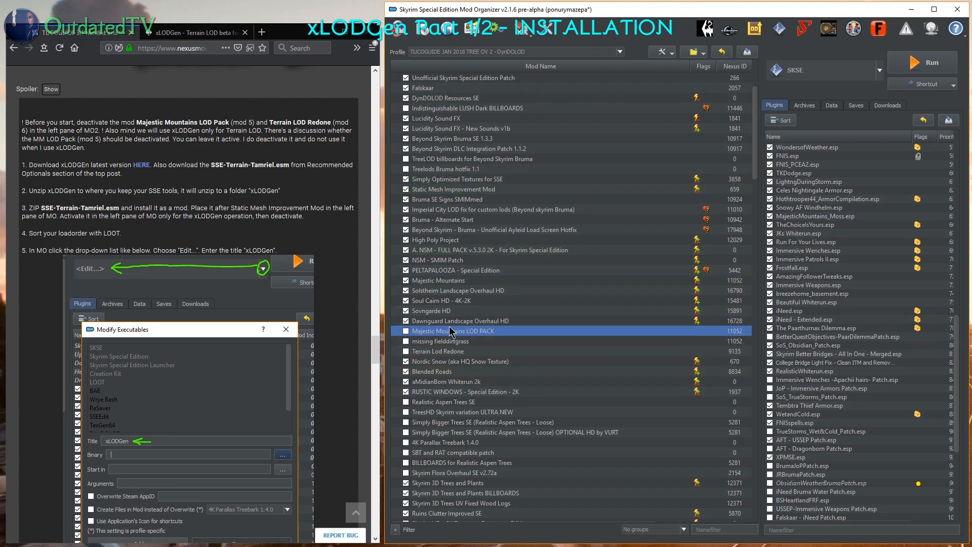
mouse_move(404, 359)
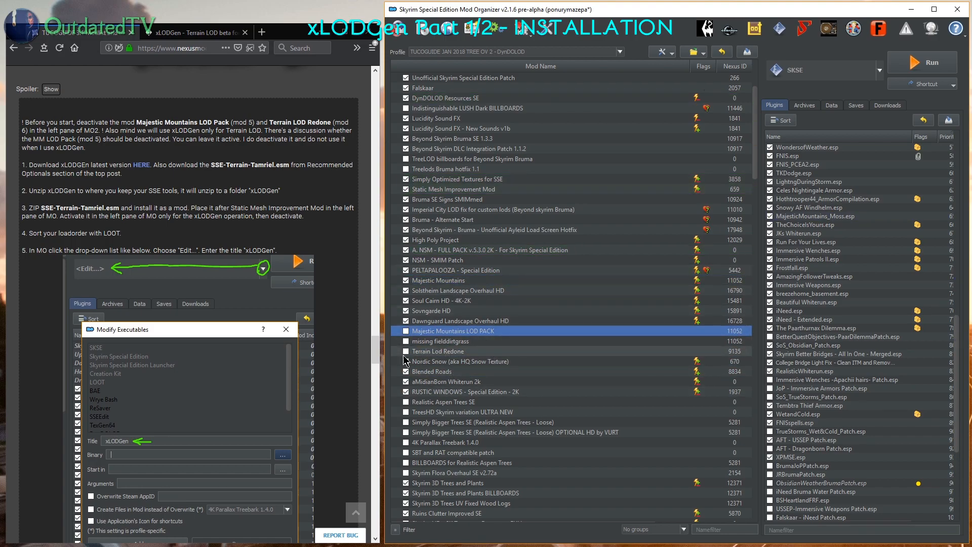
click(438, 351)
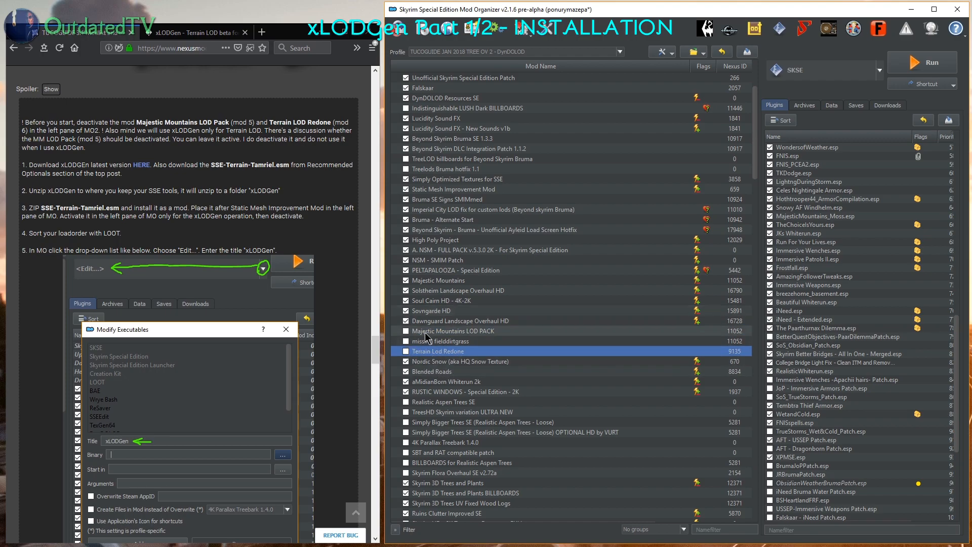
mouse_move(448, 335)
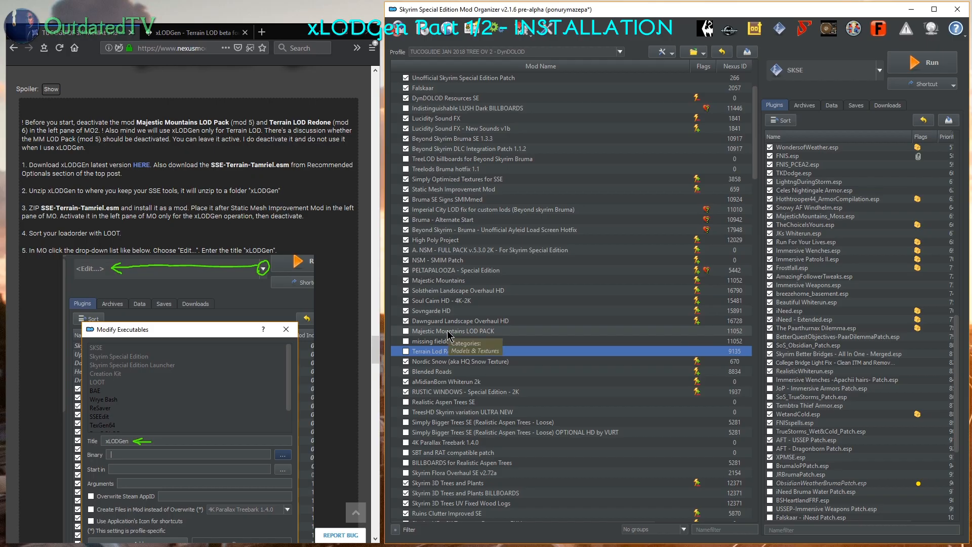
- Bring the Recommended Optionals section with the SSE-Terrain-Tamriel.esm download into view
scroll(up, 3)
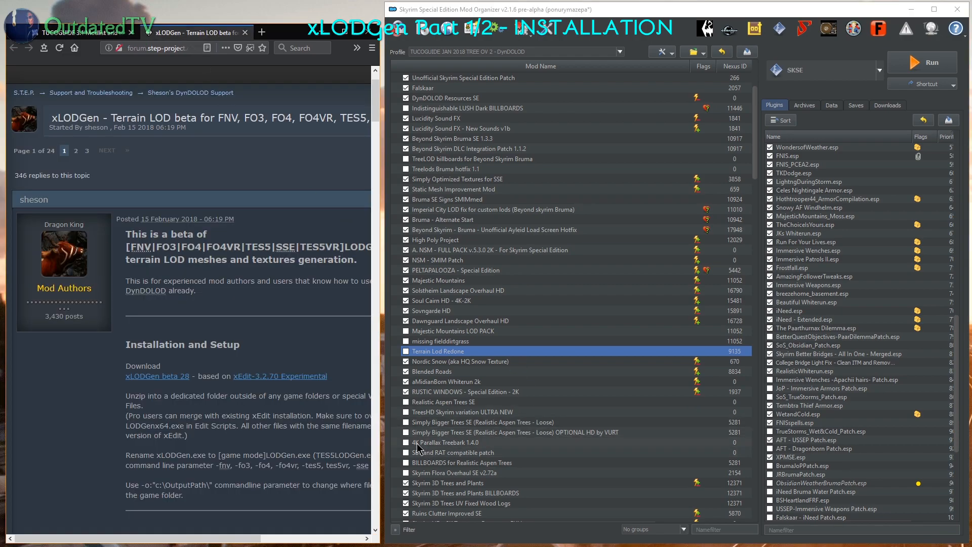
mouse_move(173, 385)
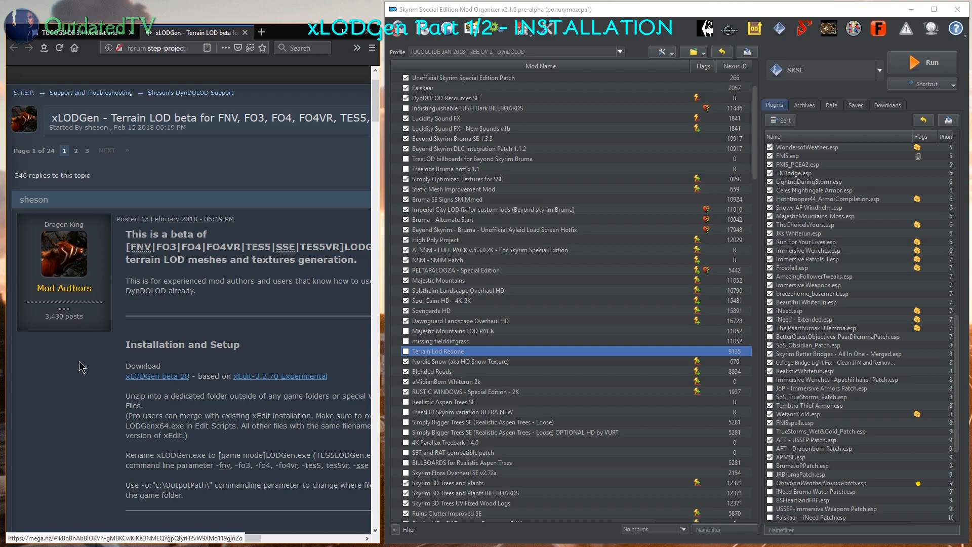
mouse_move(368, 132)
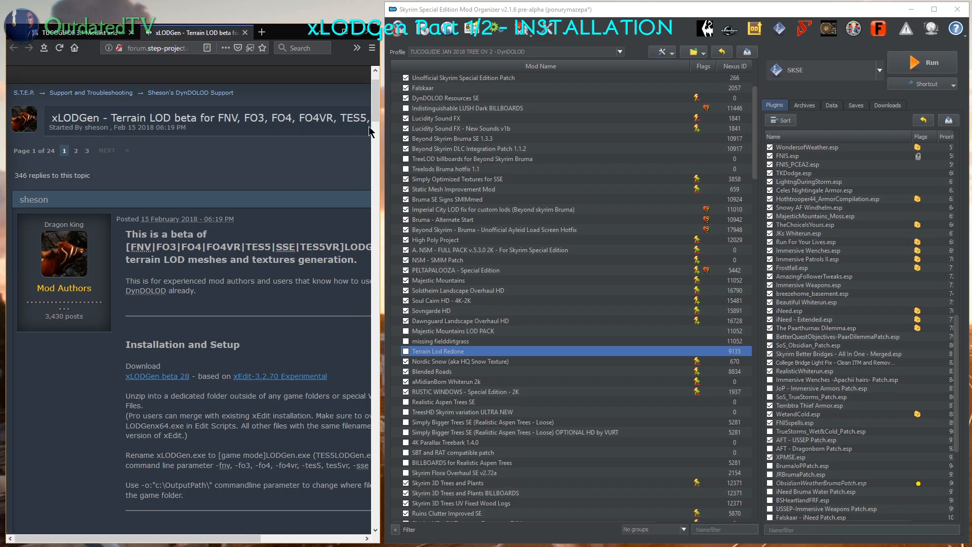
scroll(down, 3)
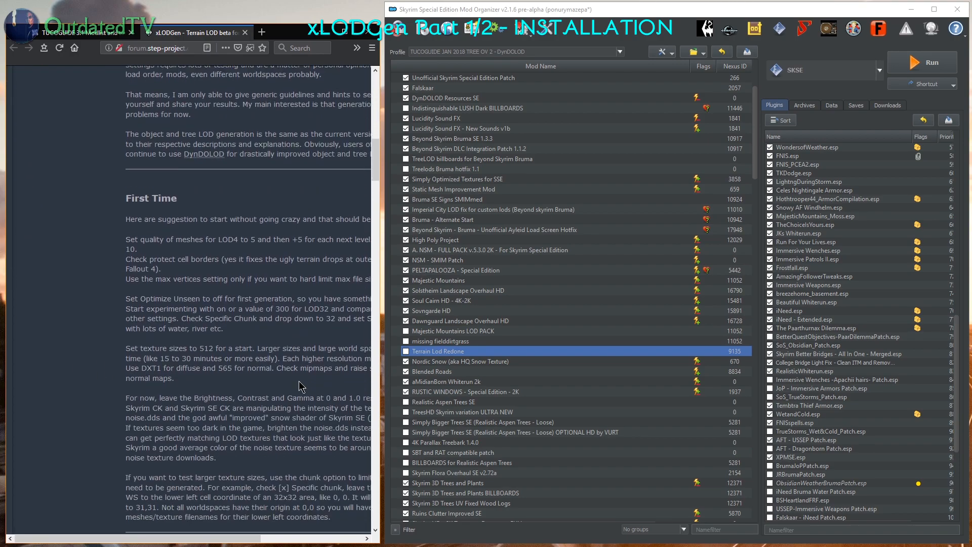
scroll(down, 3)
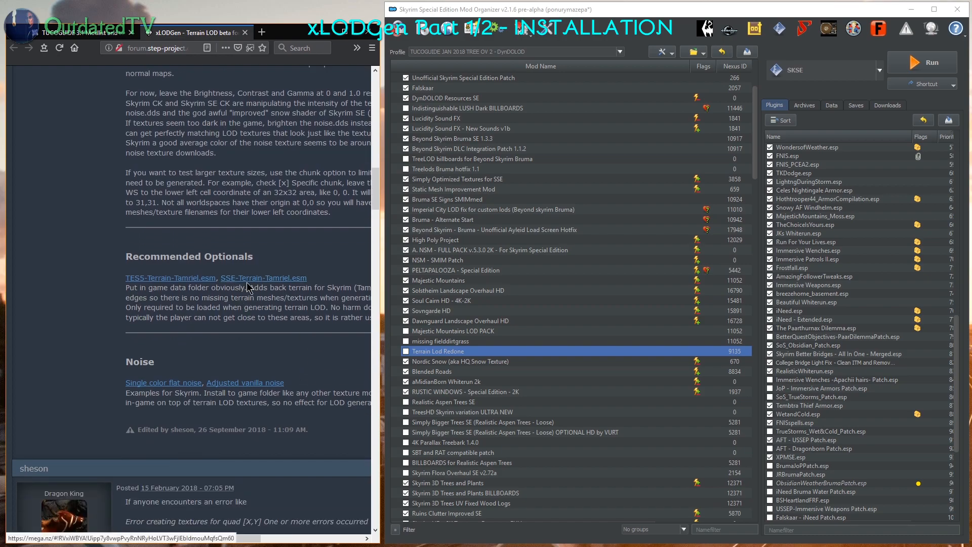
mouse_move(304, 287)
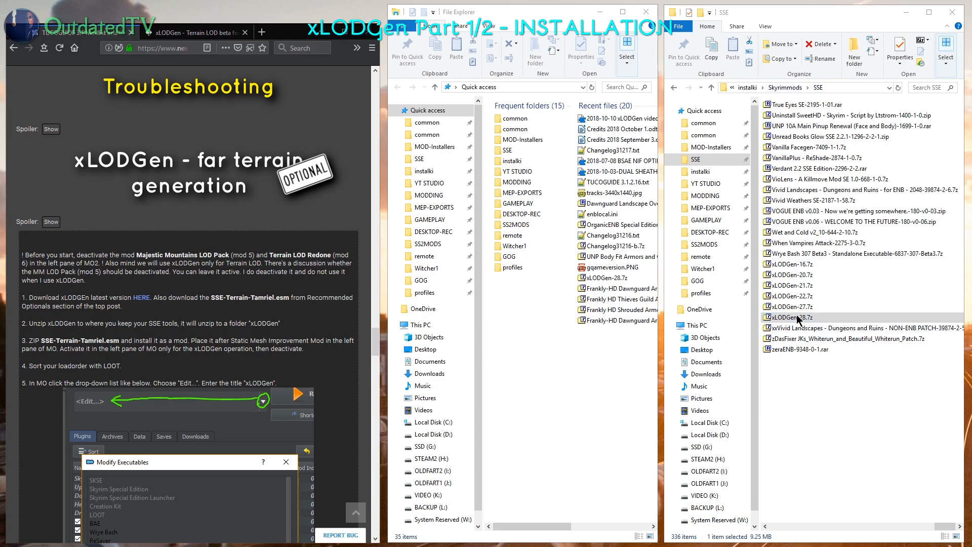
- Open xLODGen-28.7z in 7-Zip and extract its xLODGen folder into the SSE mods folder
double_click(796, 317)
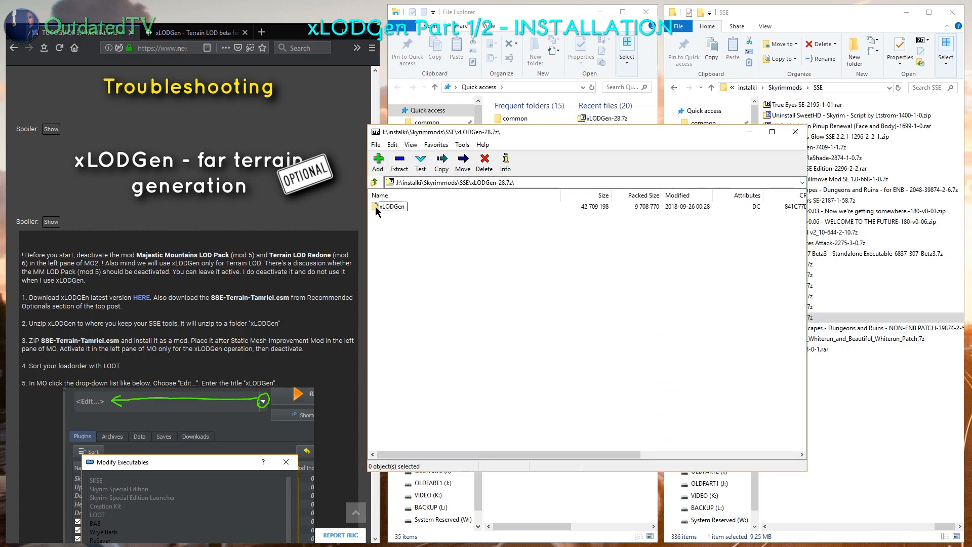
click(440, 162)
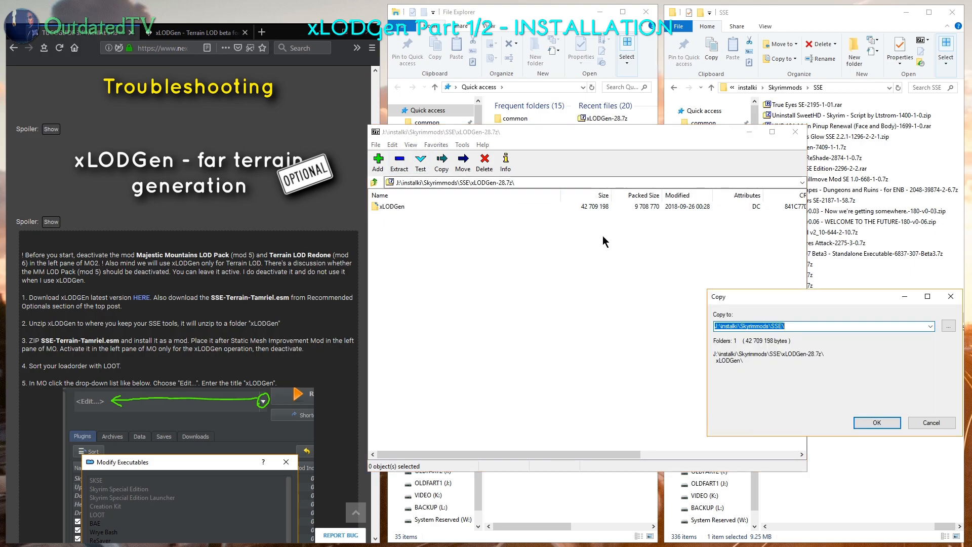
click(876, 422)
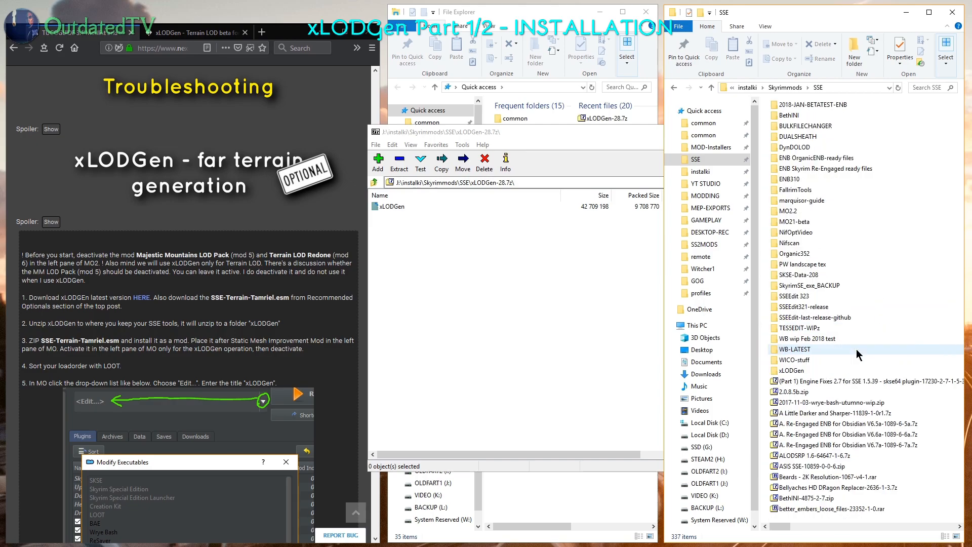
- Open the extracted xLODGen folder in File Explorer
click(791, 371)
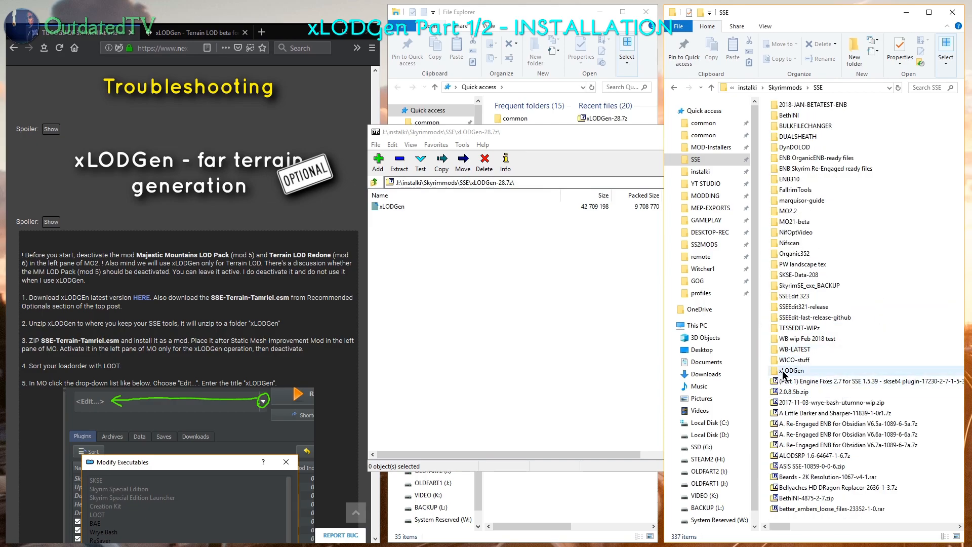
double_click(791, 371)
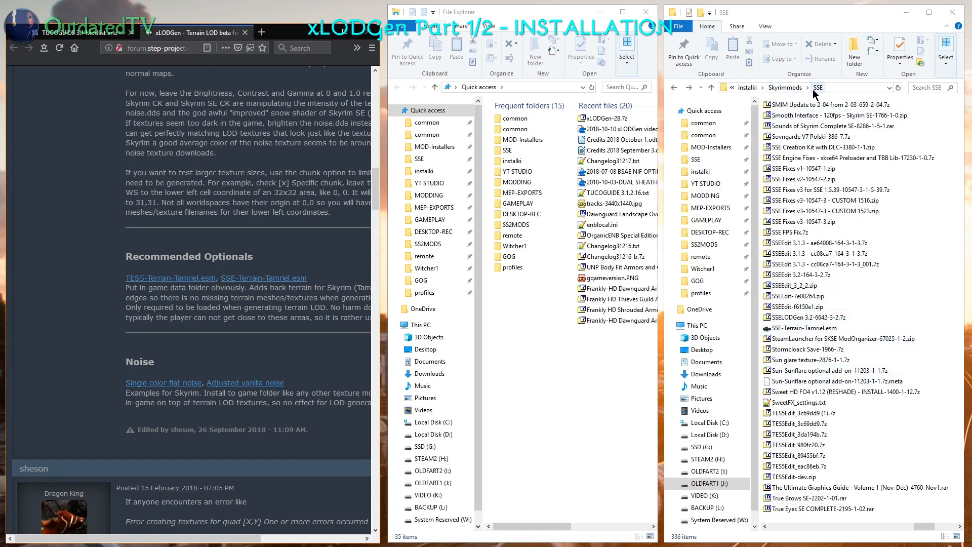
- Pack SSE-Terrain-Tamriel.esm into a new SSE-Terrain-Tamriel.7z archive via the 7-Zip context menu
click(819, 329)
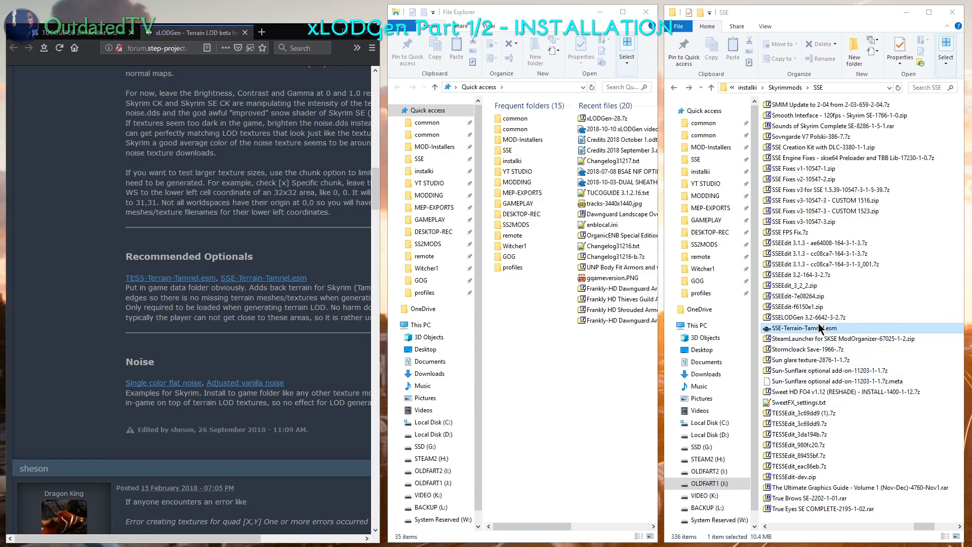
right_click(818, 328)
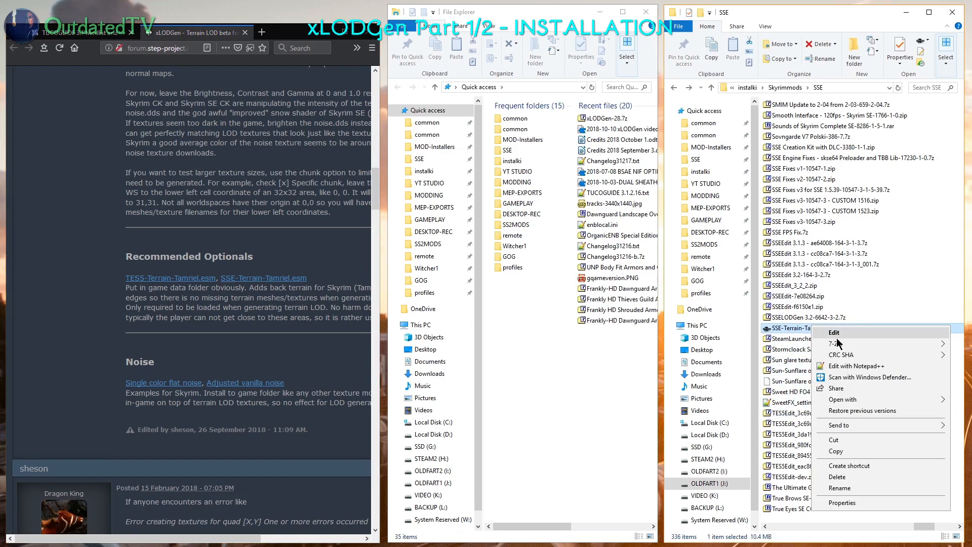
mouse_move(838, 344)
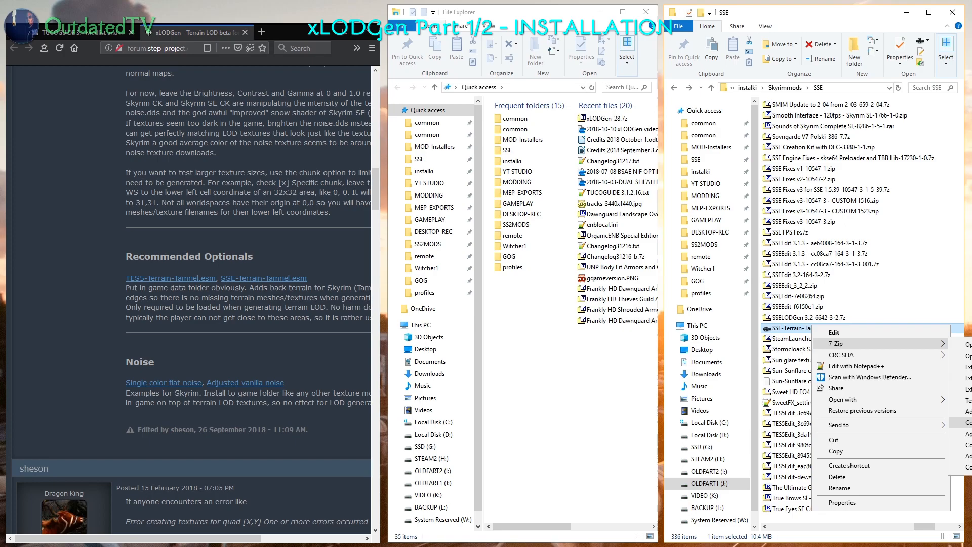
click(837, 344)
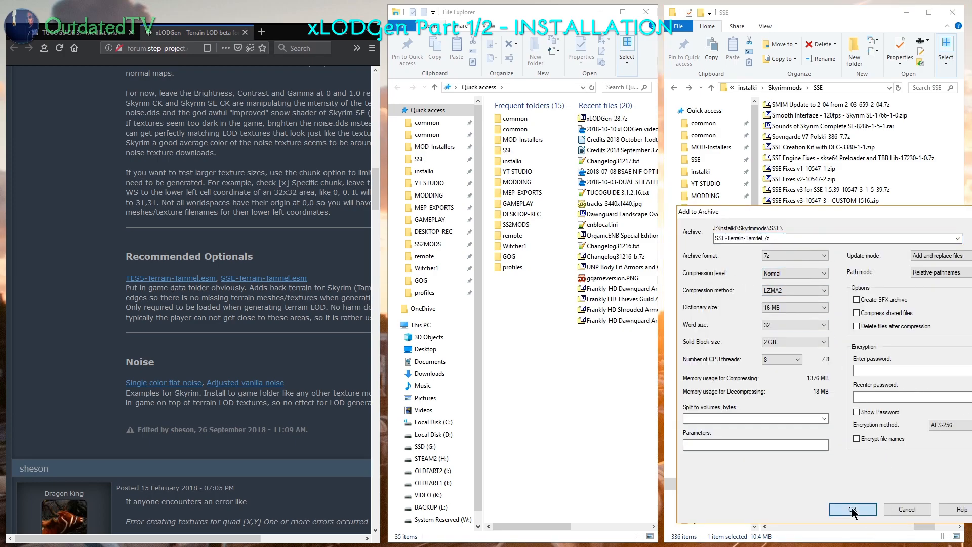
click(852, 509)
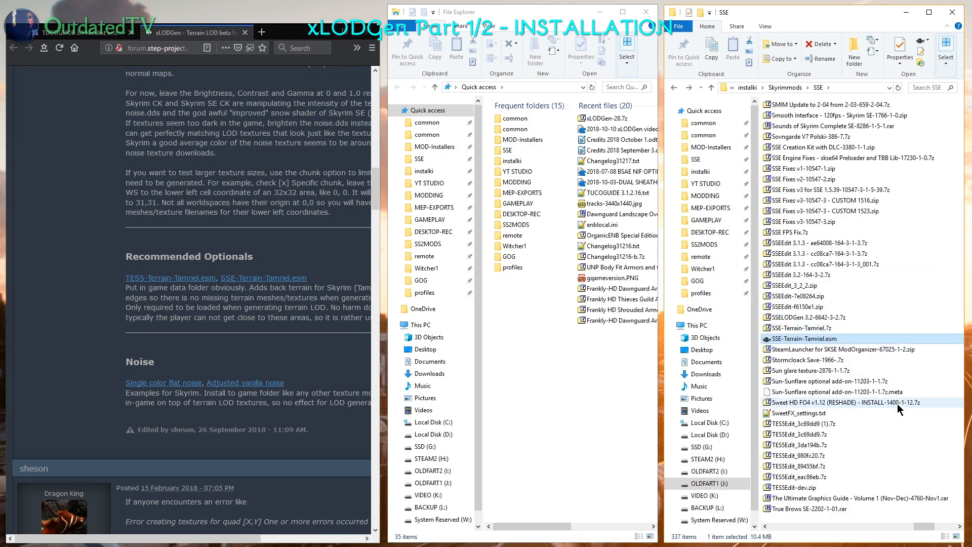
mouse_move(803, 327)
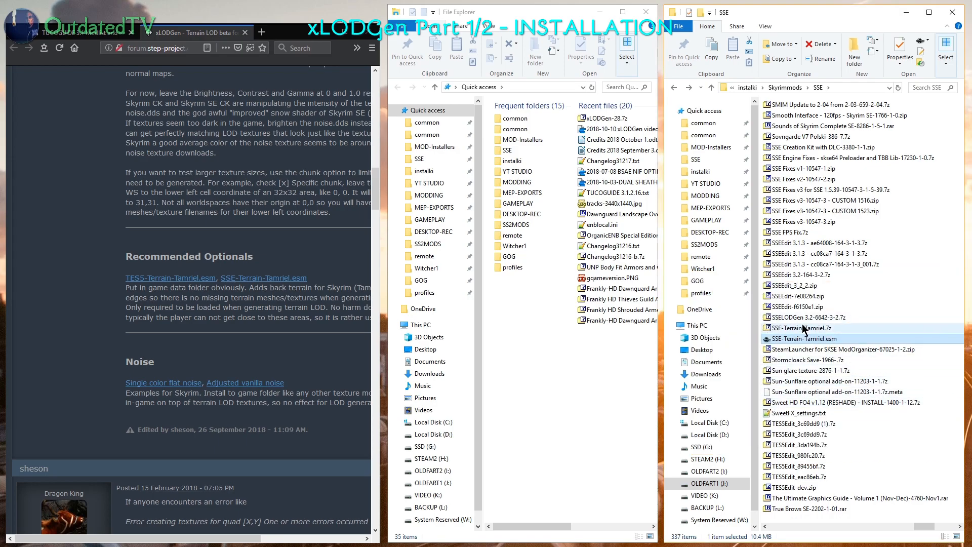
mouse_move(819, 338)
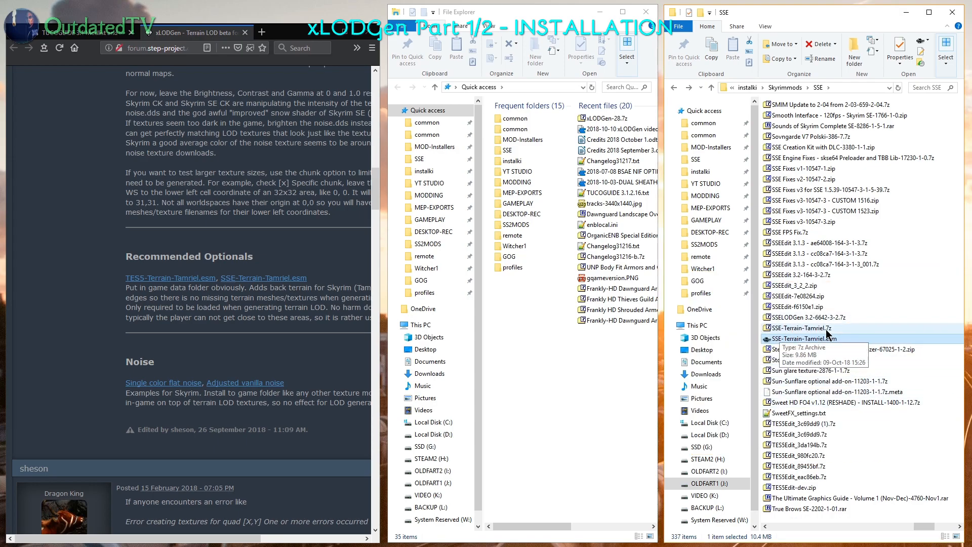
click(806, 327)
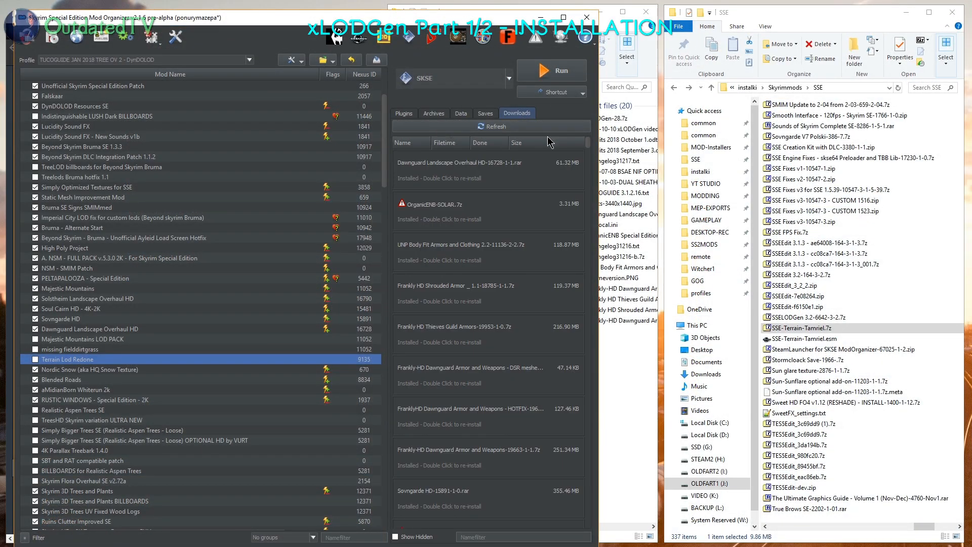
- Refresh MO2's Downloads list so SSE-Terrain-Tamriel.7z appears at the top
click(800, 327)
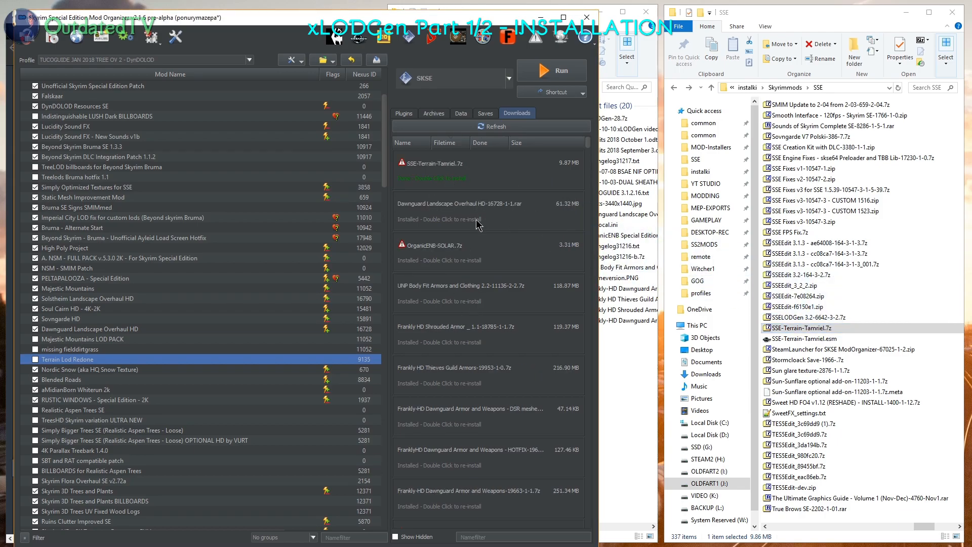
mouse_move(488, 171)
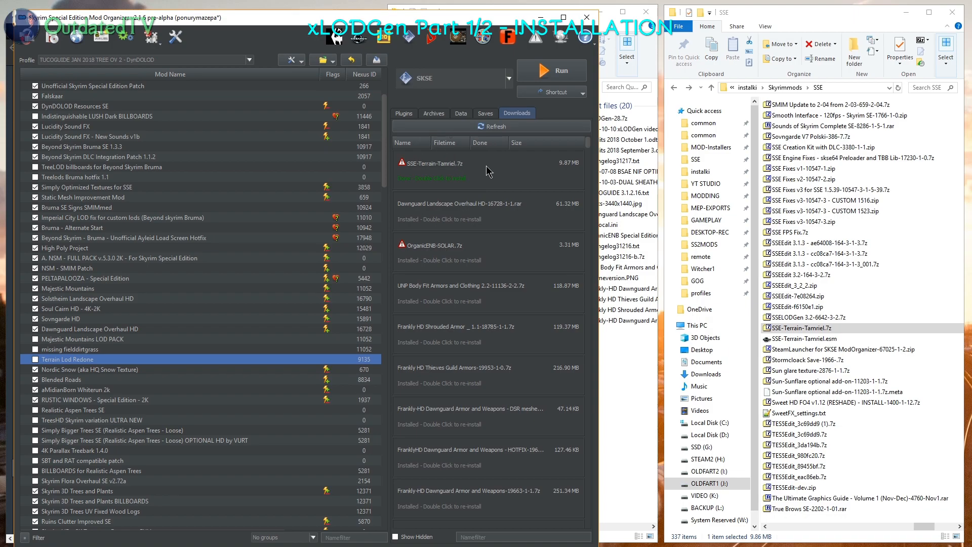
mouse_move(494, 200)
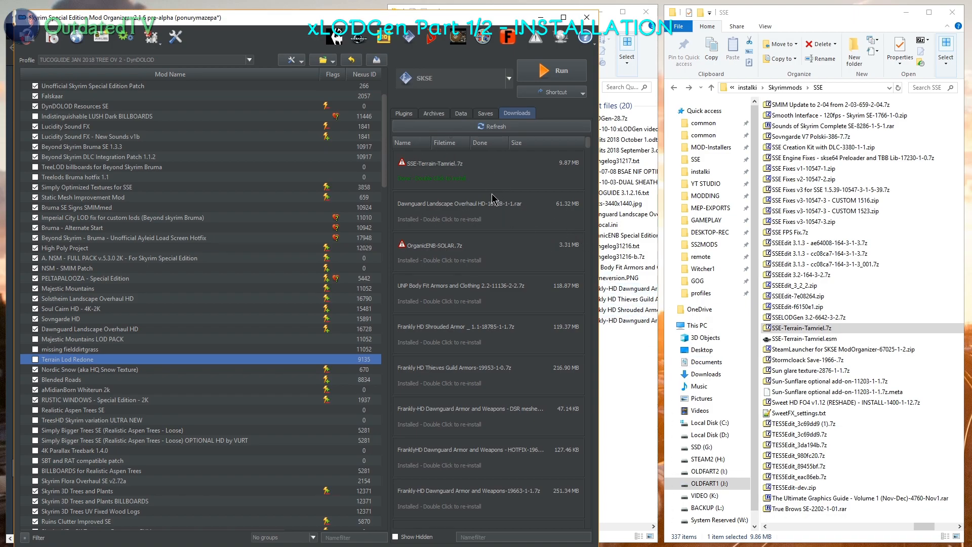
mouse_move(471, 205)
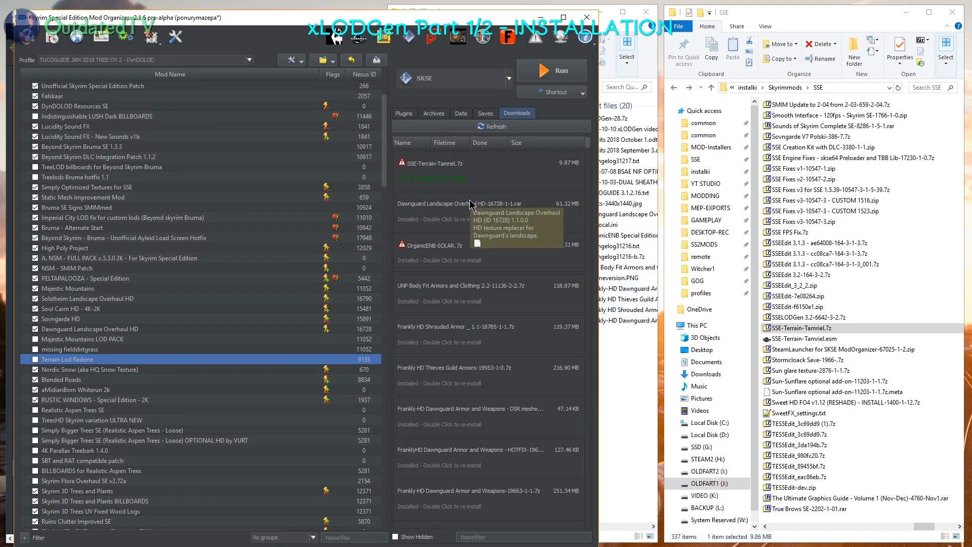
- Install SSE-Terrain-Tamriel.7z through the Manual install view as the SSE-Terrain-Tamriel mod
double_click(447, 167)
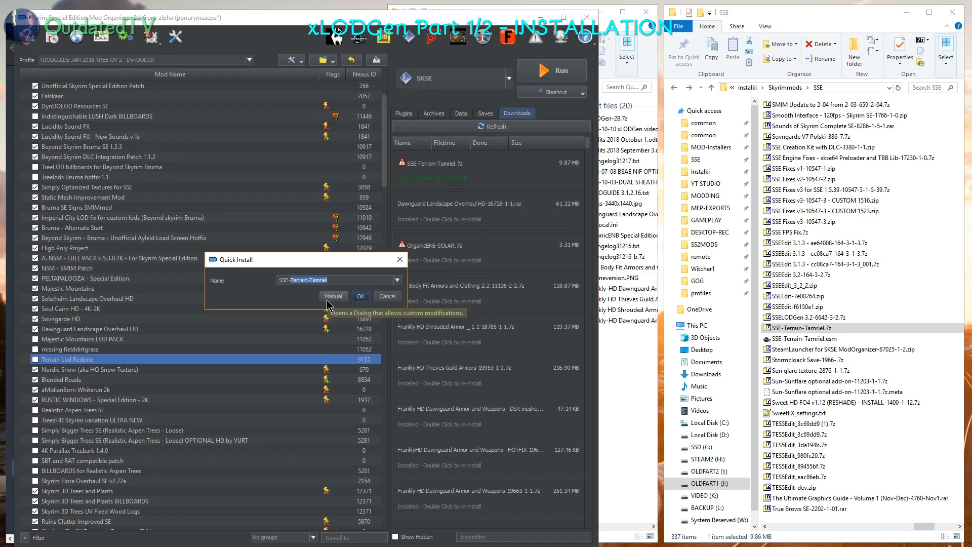
click(334, 295)
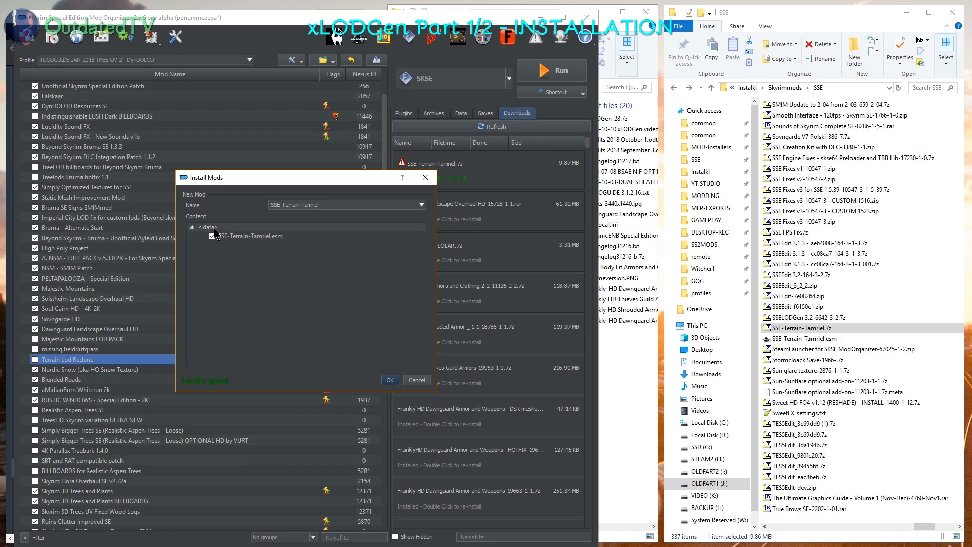
click(390, 380)
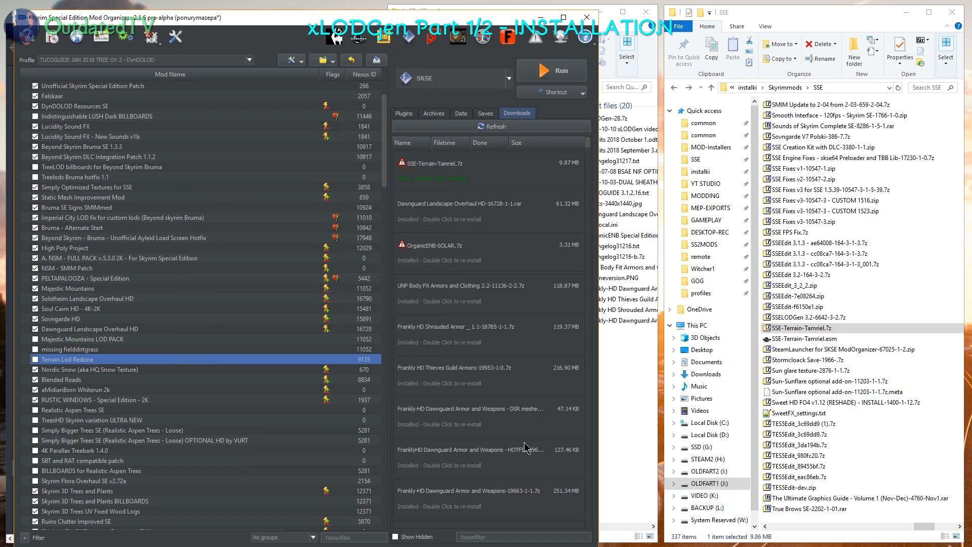
scroll(down, 3)
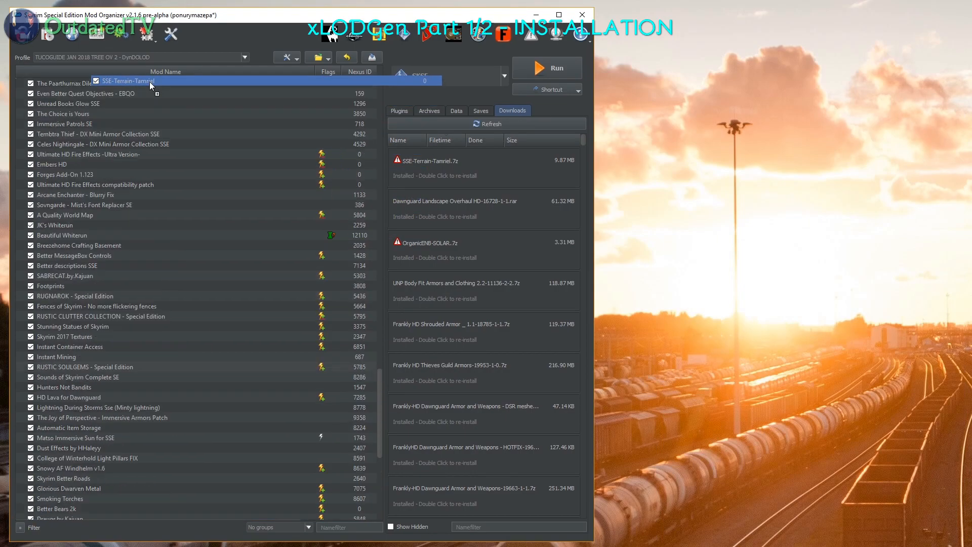
- Scroll the mod list to SSE-Terrain-Tamriel placed after Static Mesh Improvement Mod
scroll(down, 3)
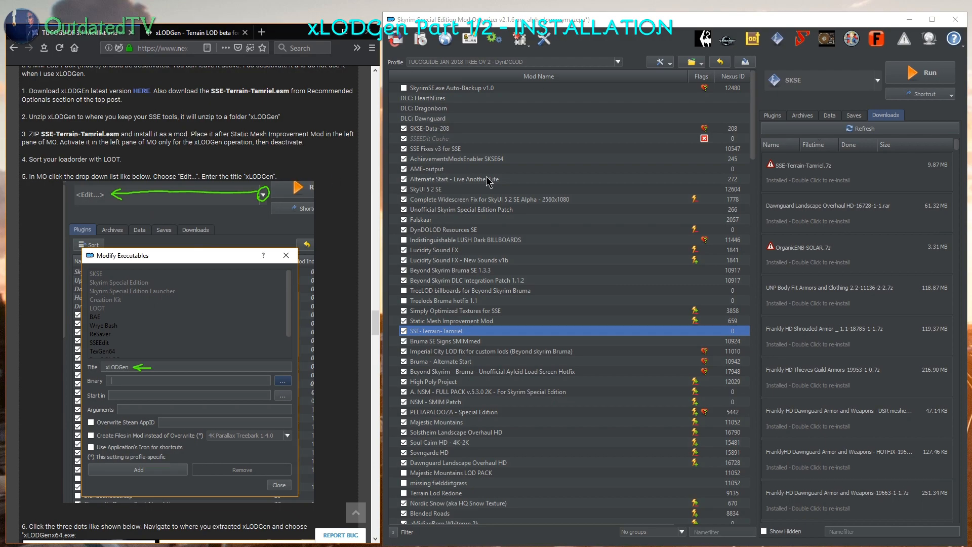
mouse_move(786, 123)
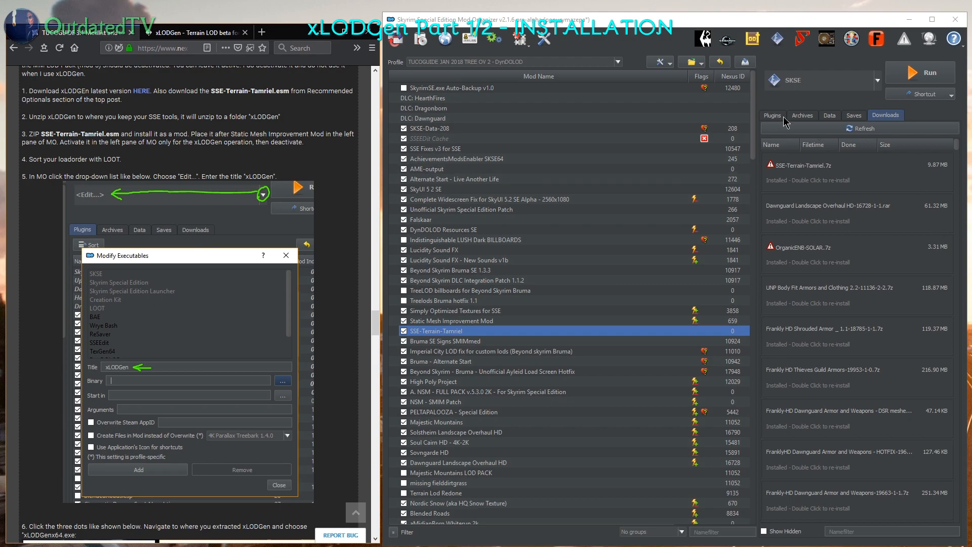
click(771, 115)
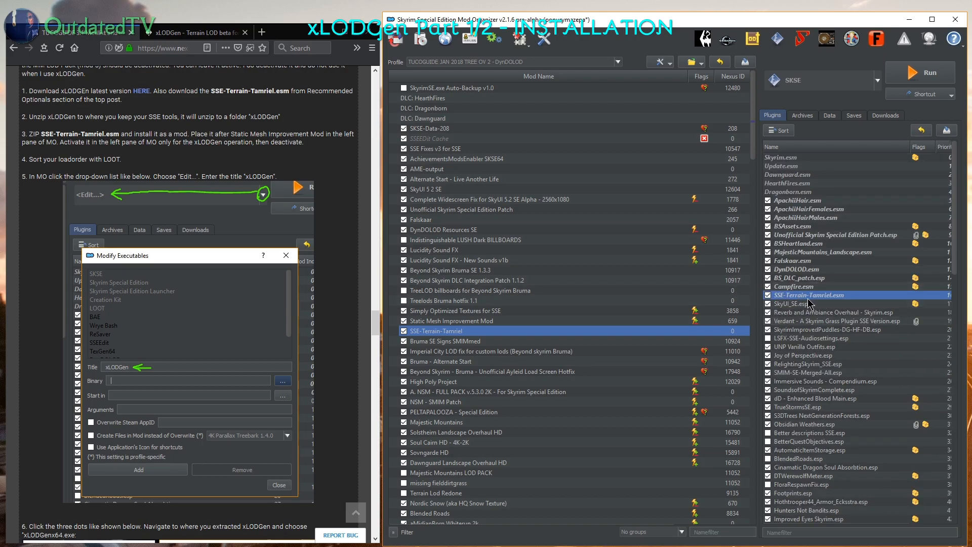
mouse_move(809, 304)
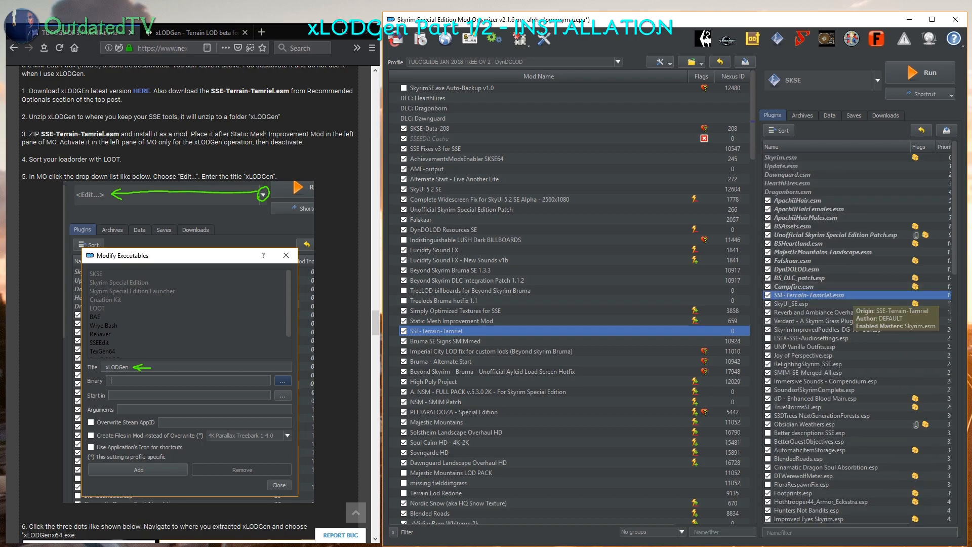
mouse_move(880, 89)
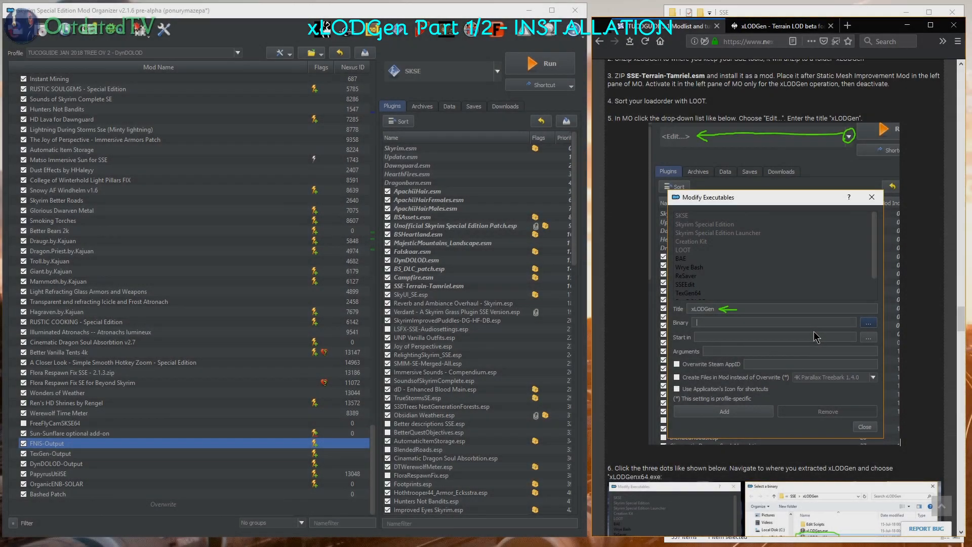
mouse_move(905, 265)
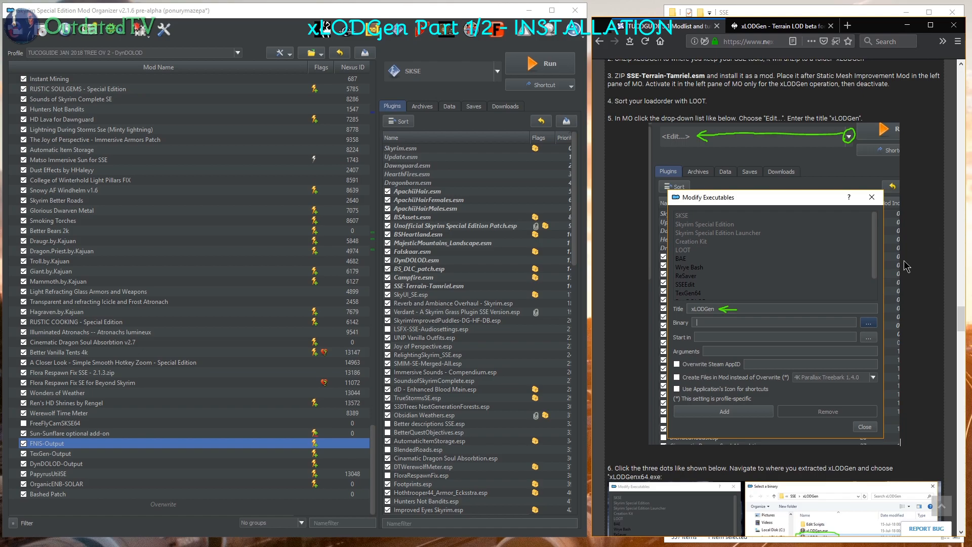
mouse_move(874, 164)
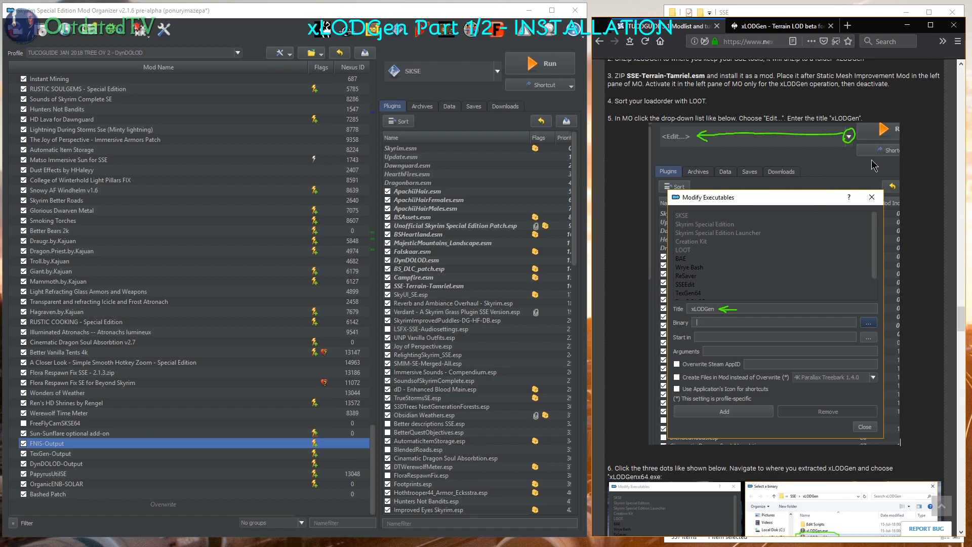
- Create a new executable titled xLODGen in Modify Executables and browse for its binary
click(496, 71)
text(x)
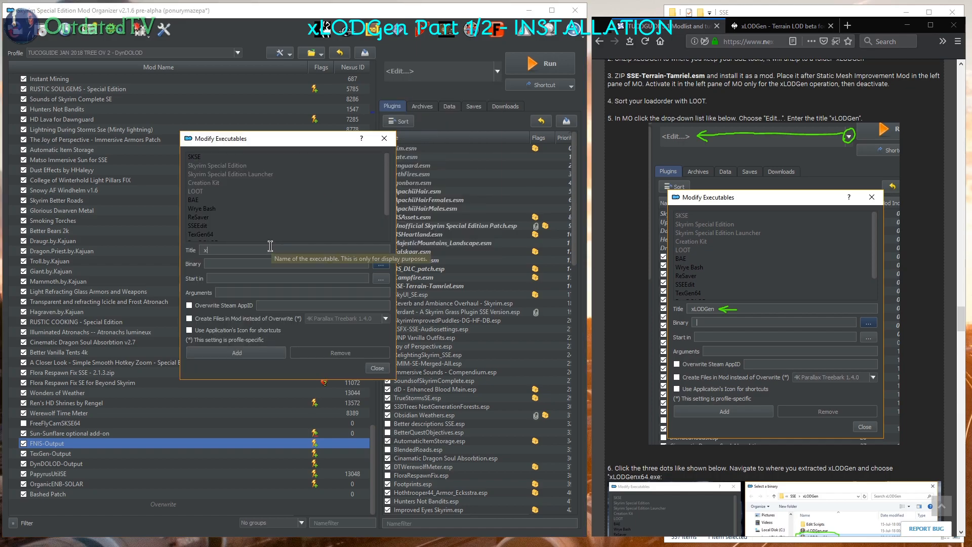
text(LODGen)
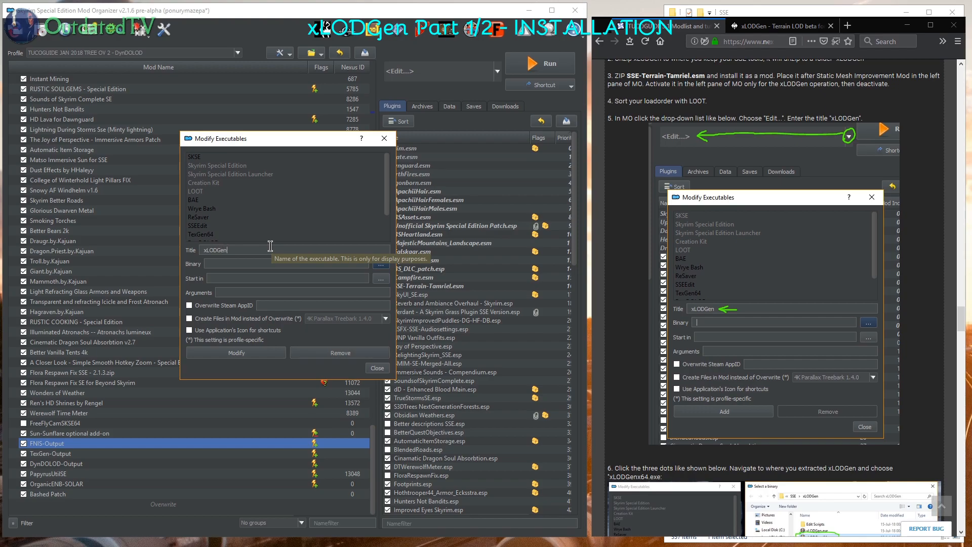
click(379, 263)
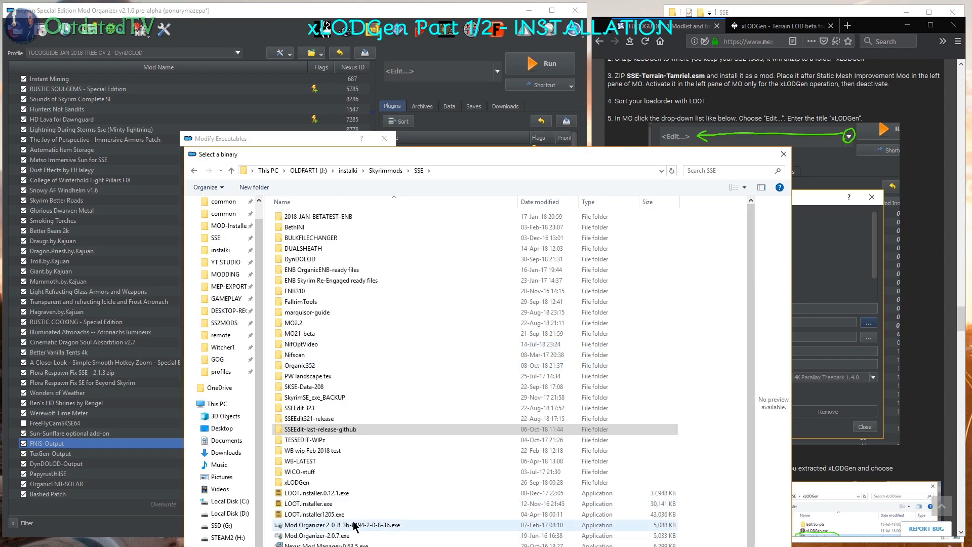
- Open the xLODGen folder in the Select a binary browser
double_click(297, 482)
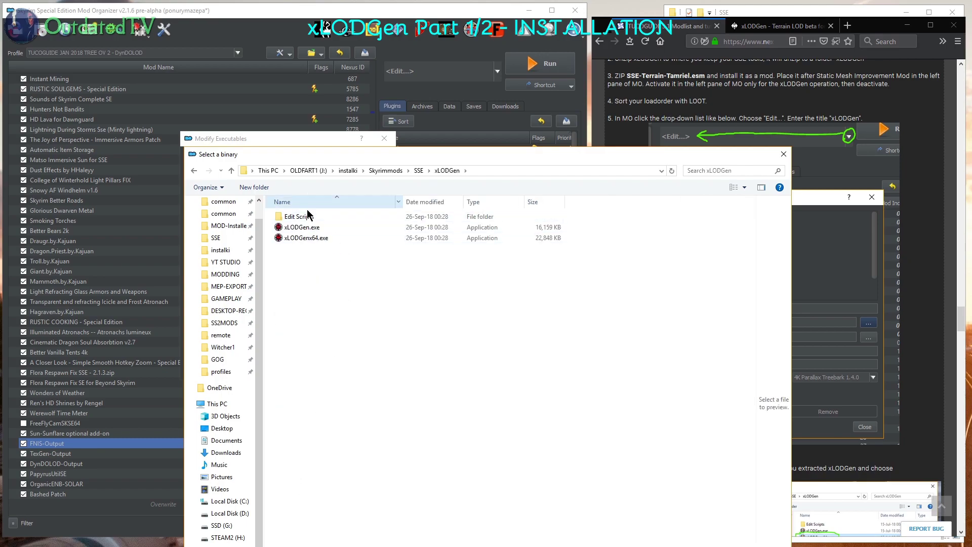
mouse_move(320, 242)
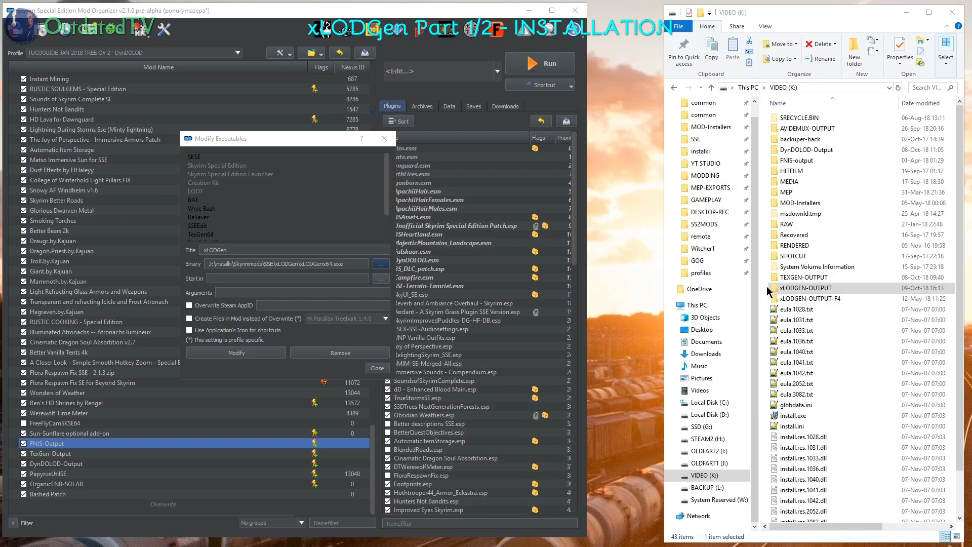
- Open the empty xLODGEN-OUTPUT folder on drive K: and select its address bar
double_click(805, 288)
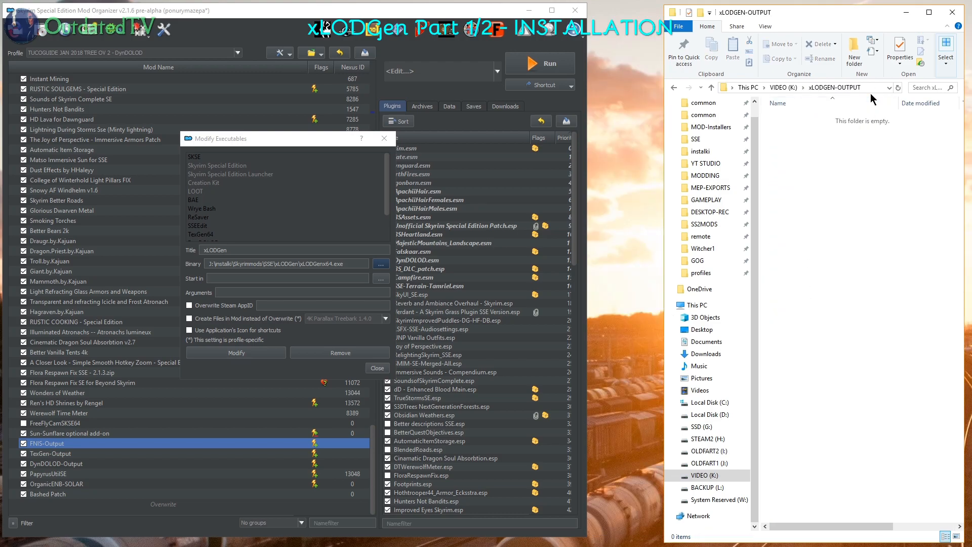
click(289, 278)
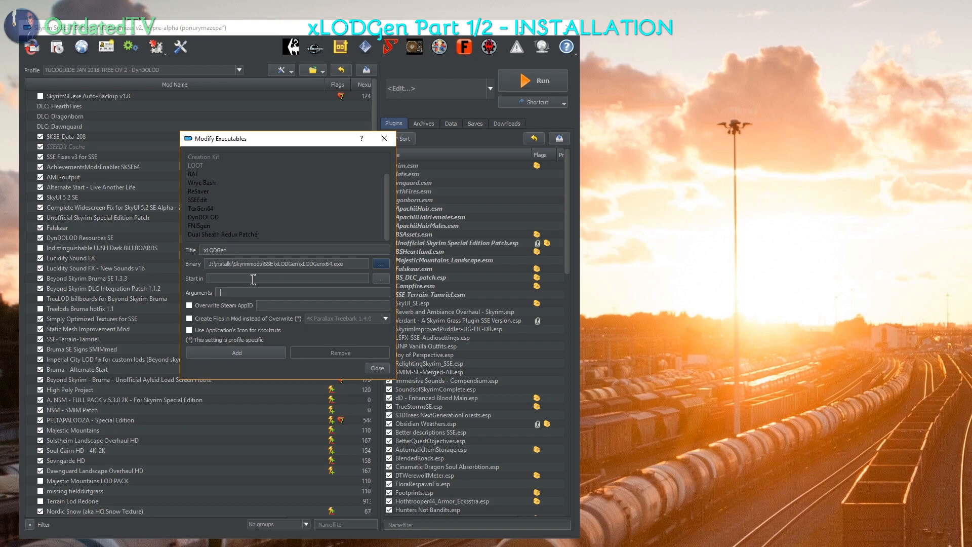
- Enter the arguments -sse -o:K:\xLODGEN-OUTPUT for the xLODGen executable
text(-sse)
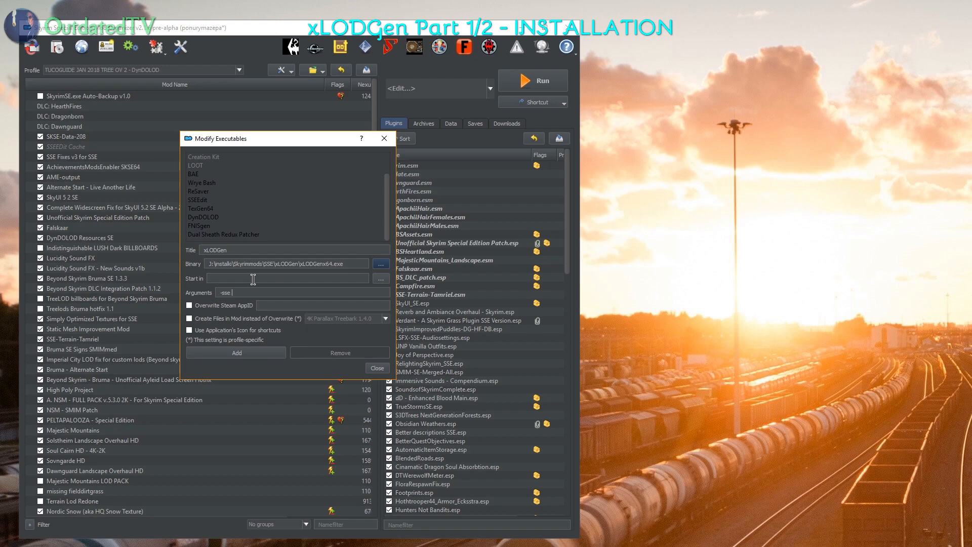
text(-o:")
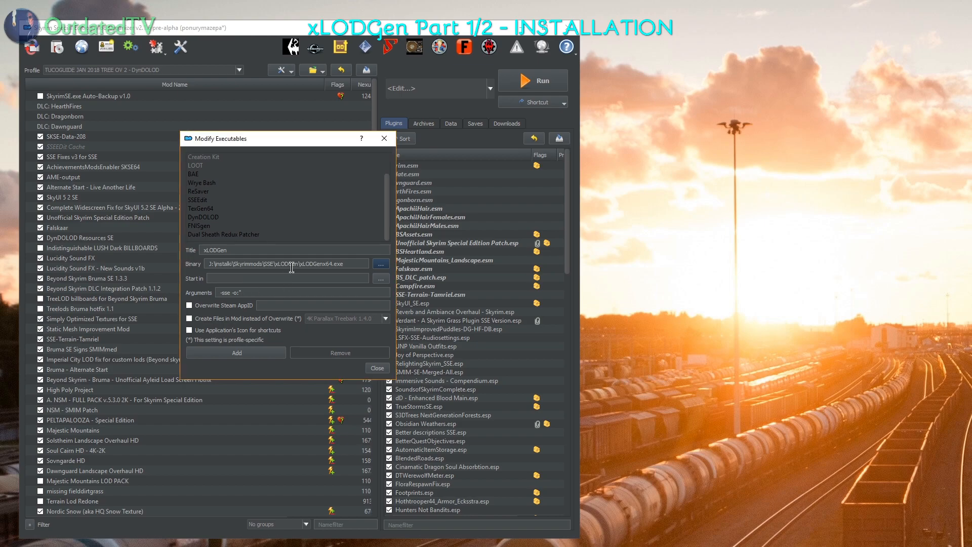
mouse_move(291, 268)
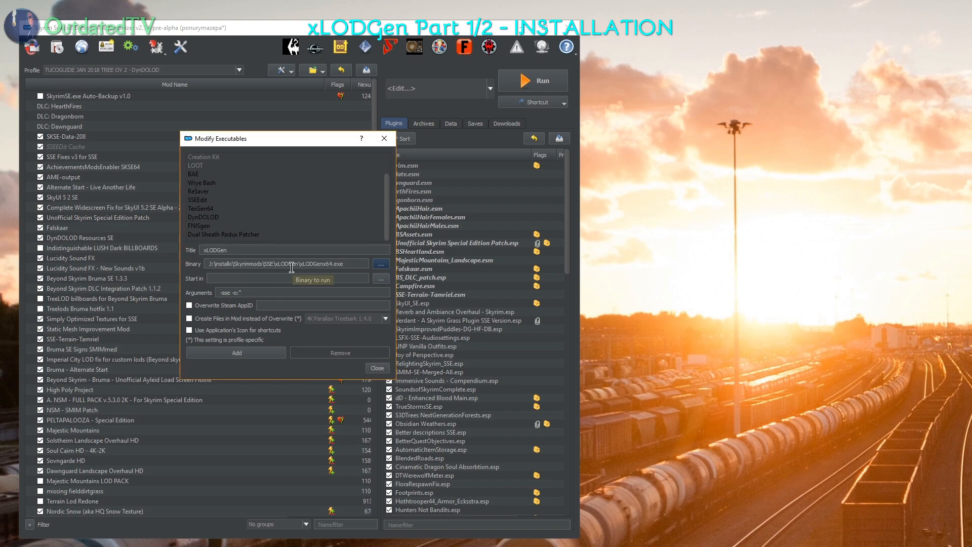
text(K:\xLODGEN-OUTPUT)
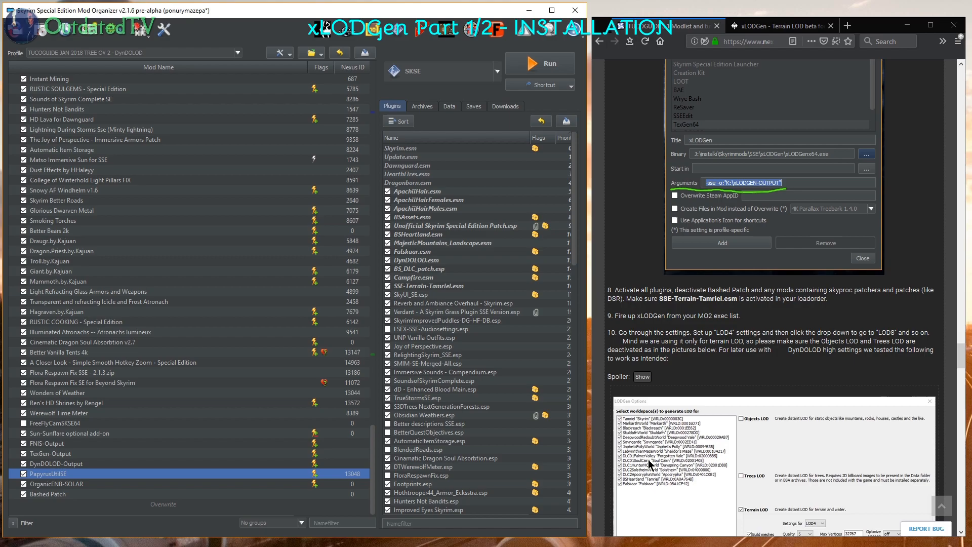
mouse_move(183, 435)
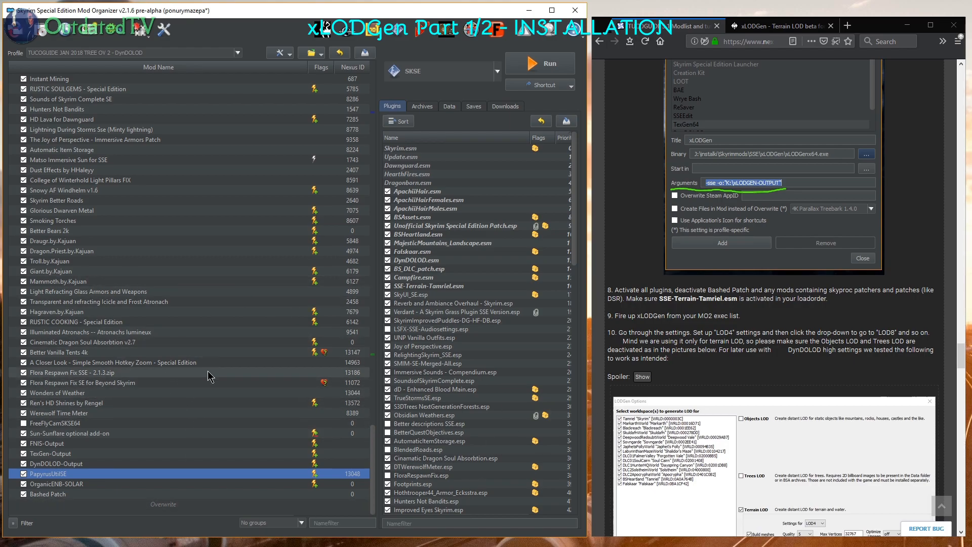
- Create an empty mod named xLODGen-Output in the mod list
right_click(59, 412)
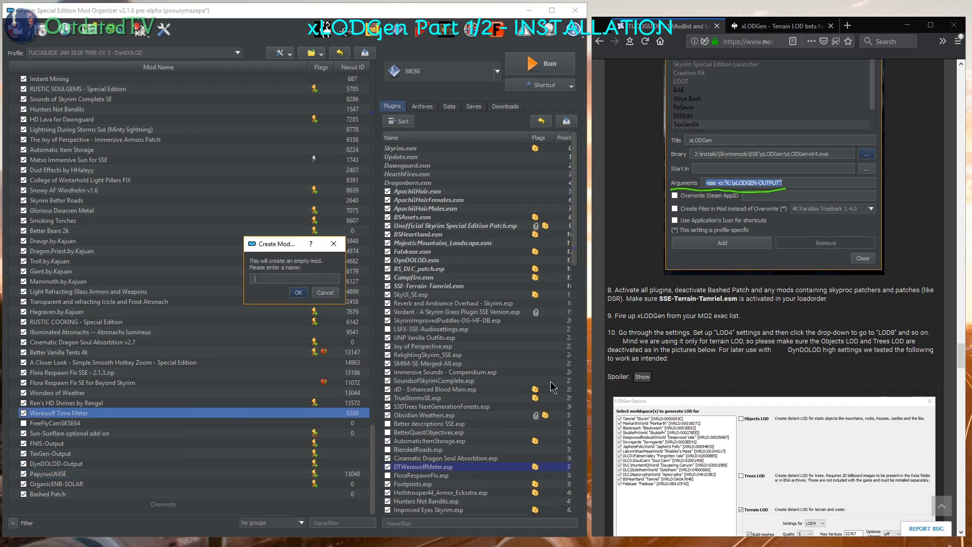
text(x)
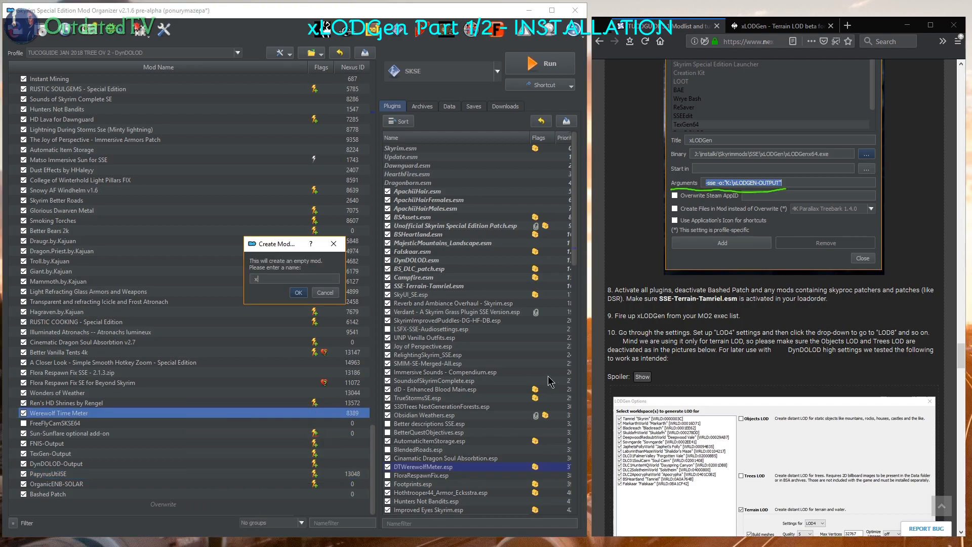
text(xLODGen-Out)
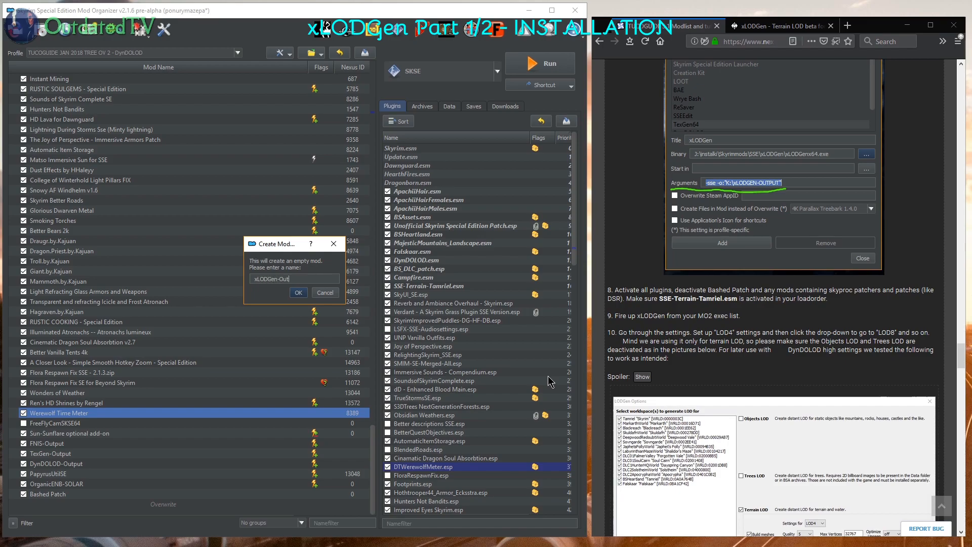
click(298, 291)
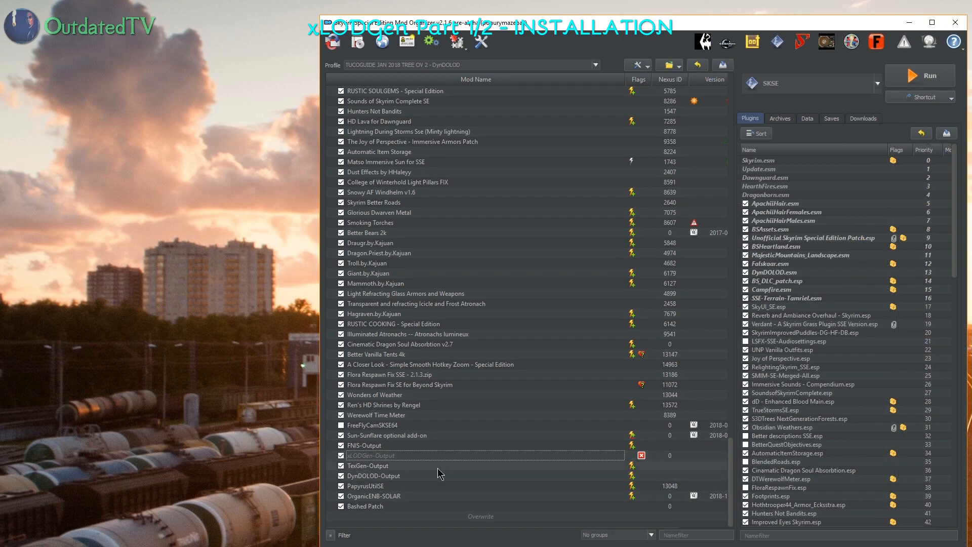
mouse_move(429, 458)
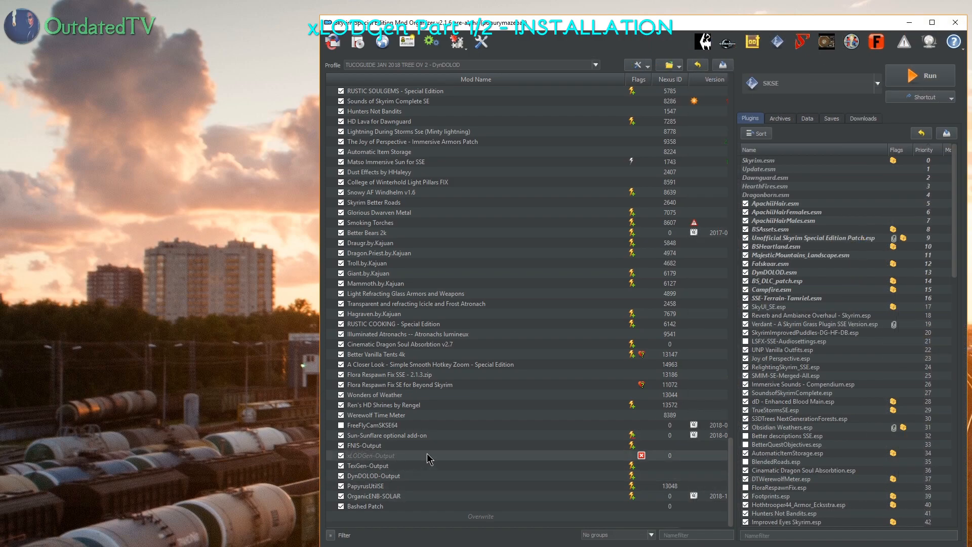
- Choose xLODGen in the executable dropdown so it is ready to run
click(875, 83)
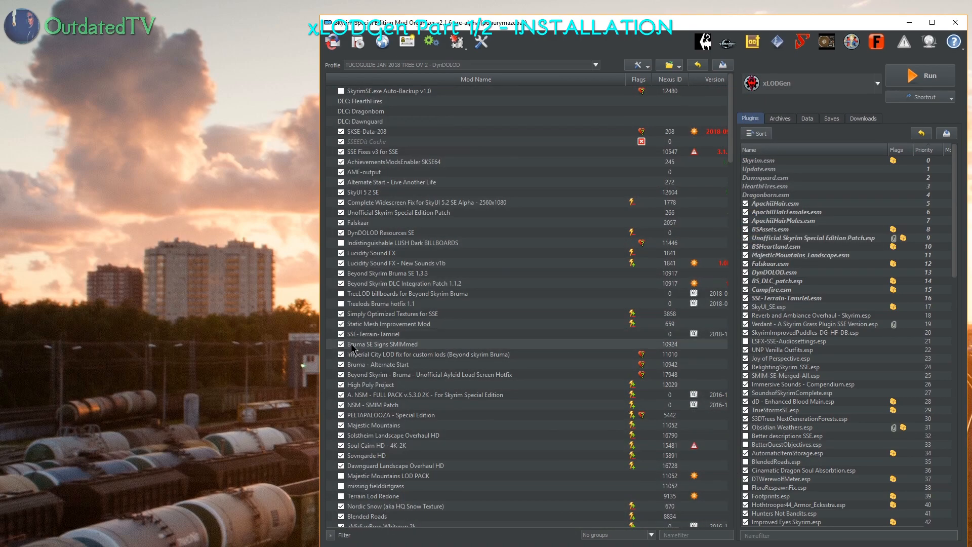
mouse_move(432, 344)
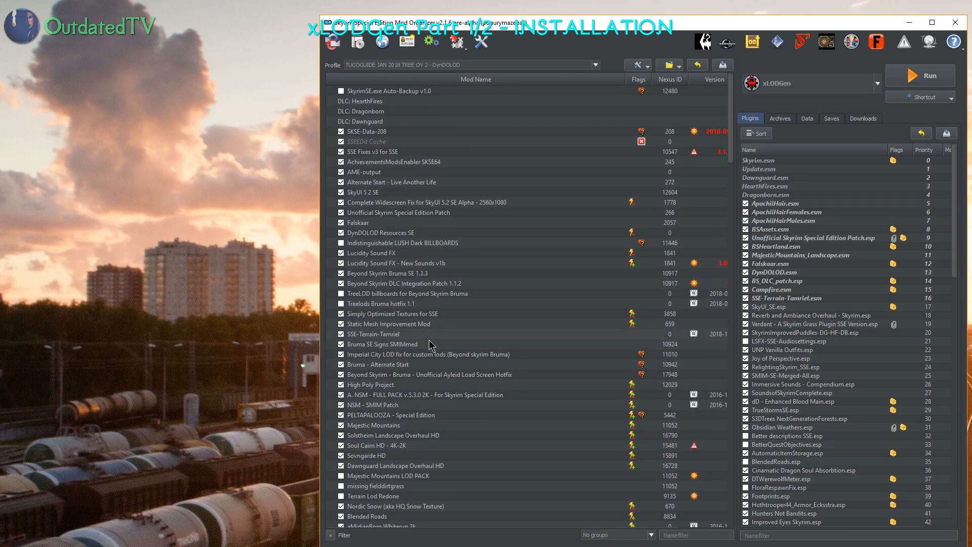
mouse_move(431, 342)
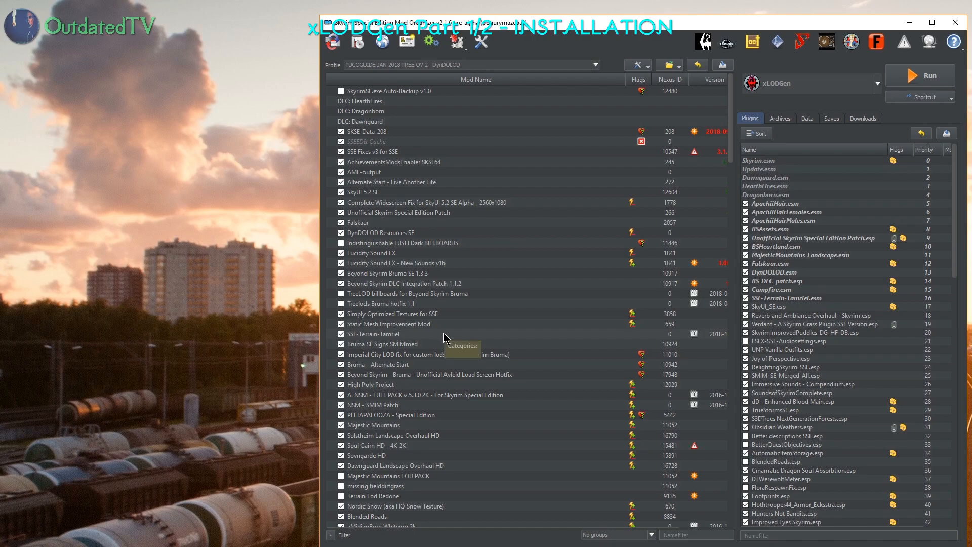